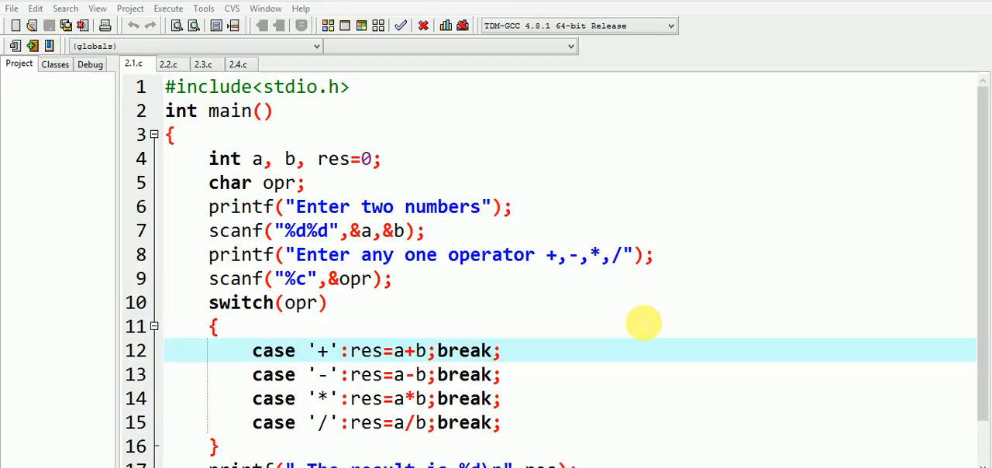
mouse_move(574, 287)
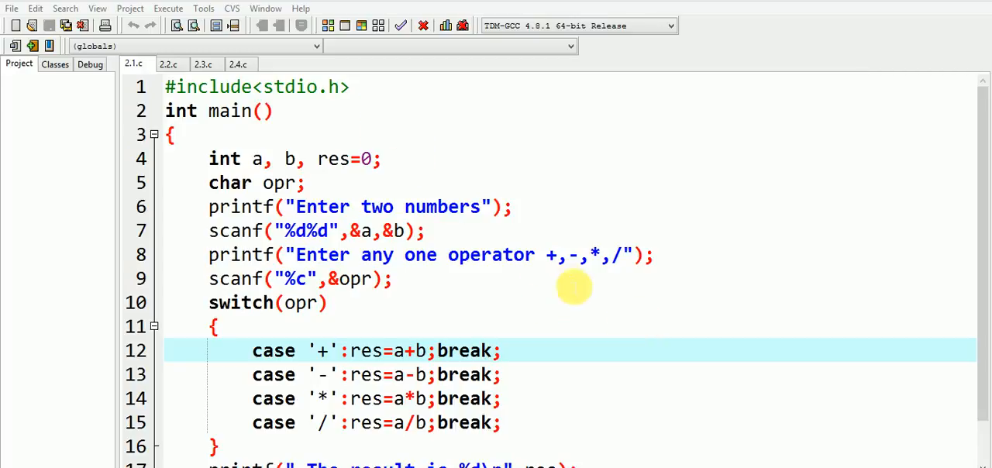
mouse_move(490, 312)
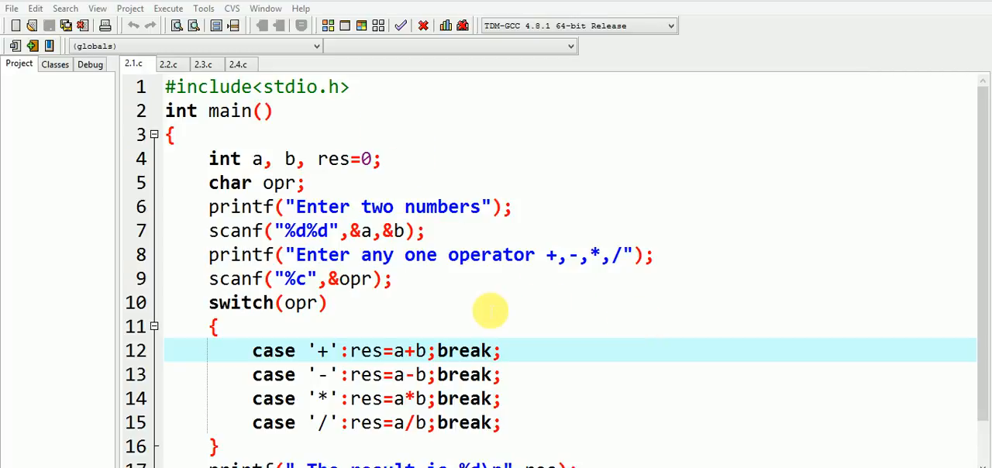
Compile and run the calculator, move the console beside the code and enter 2 8
scroll(down, 3)
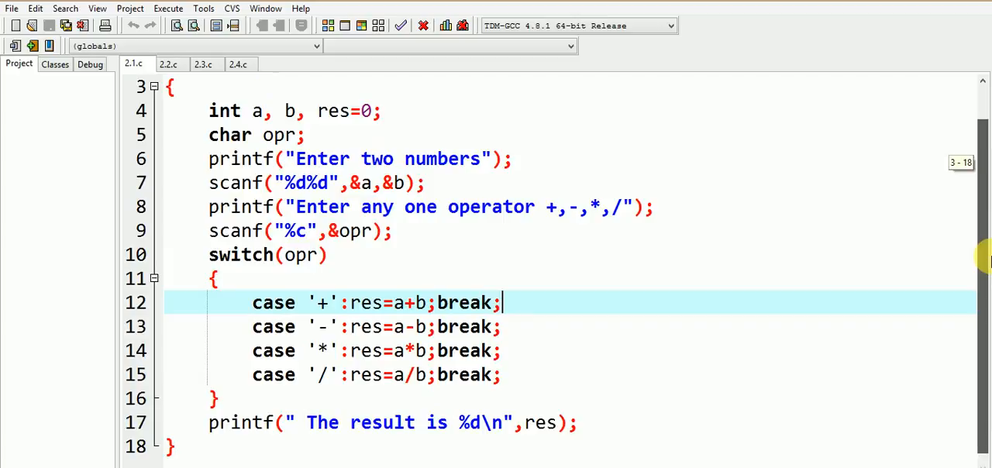
mouse_move(608, 239)
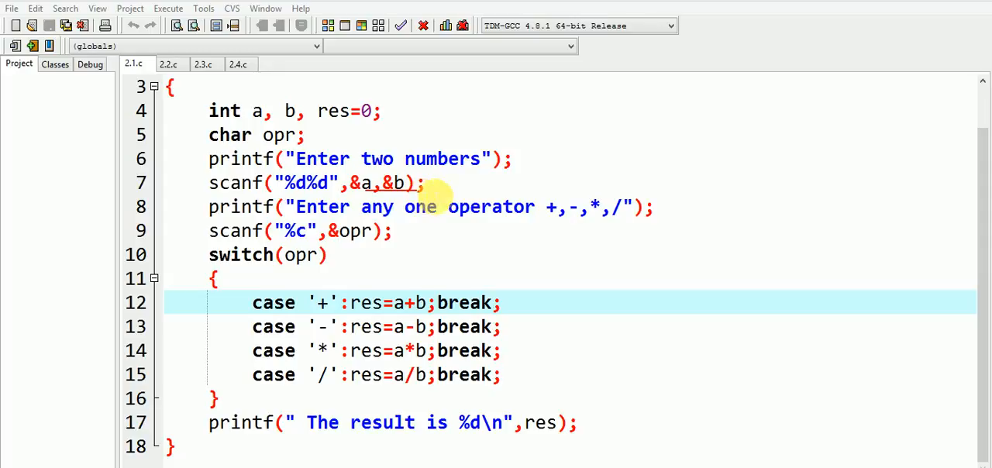
mouse_move(546, 224)
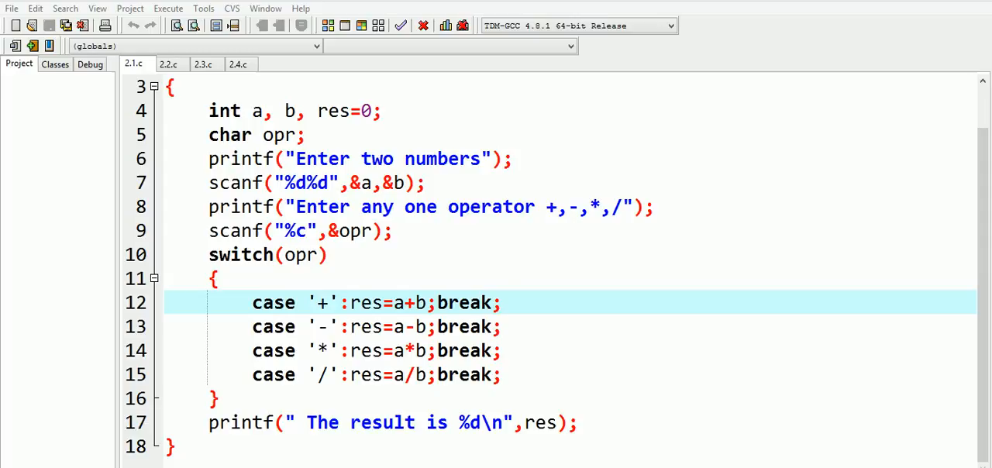
double_click(317, 183)
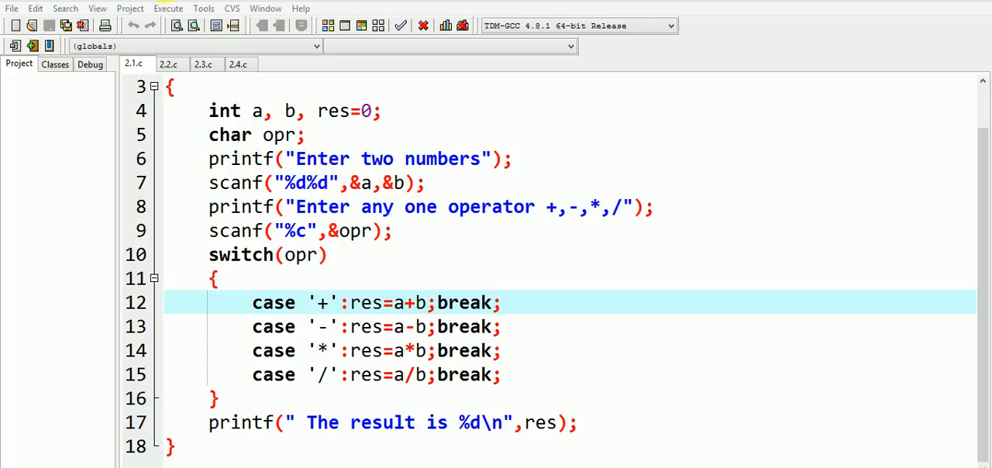
click(167, 10)
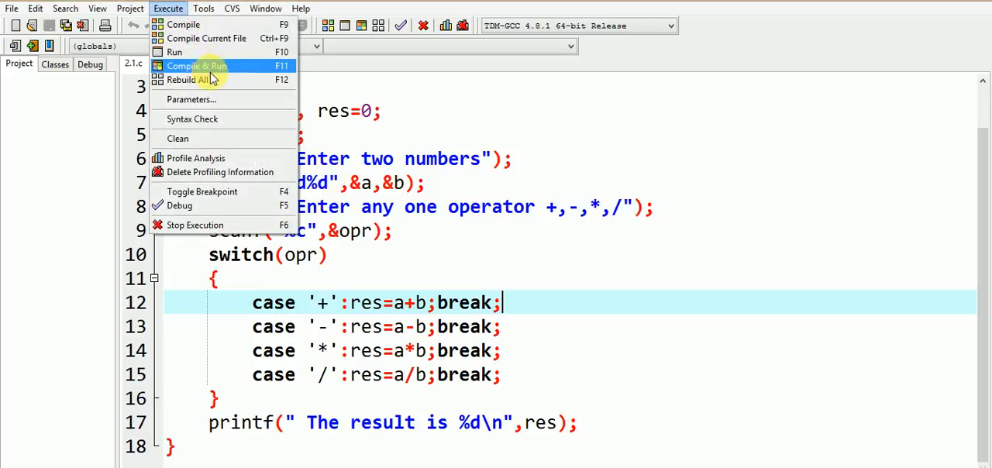
click(195, 65)
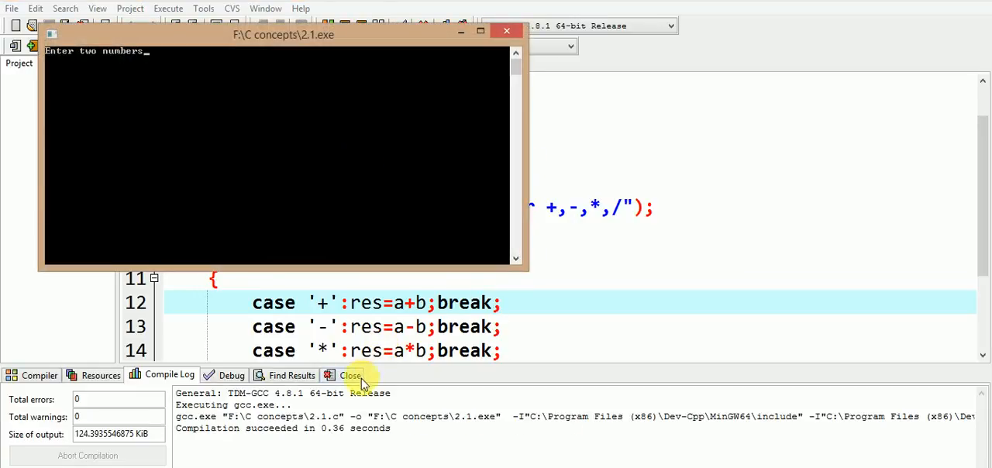
drag(282, 34, 668, 155)
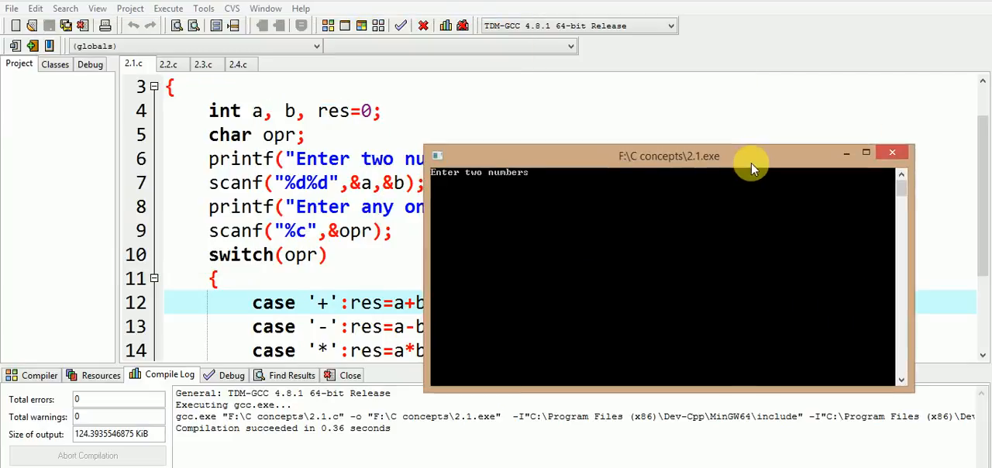
drag(668, 155, 733, 255)
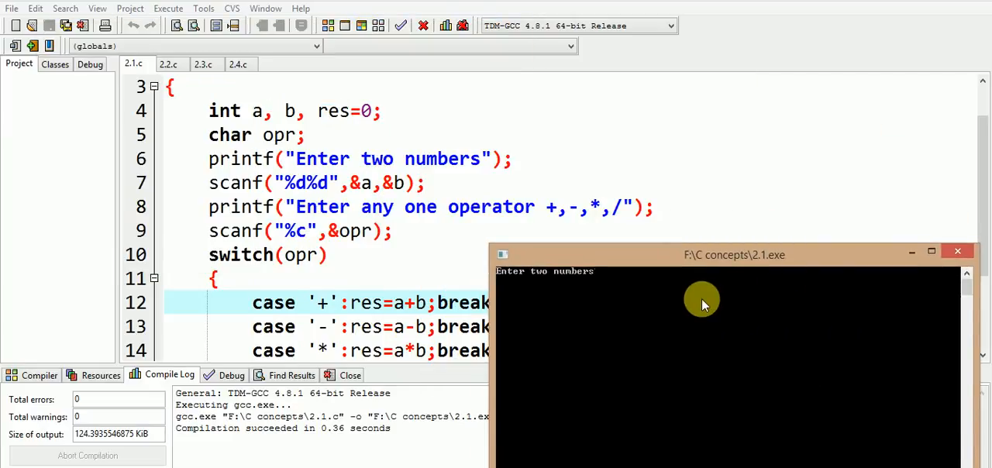
text(2 8)
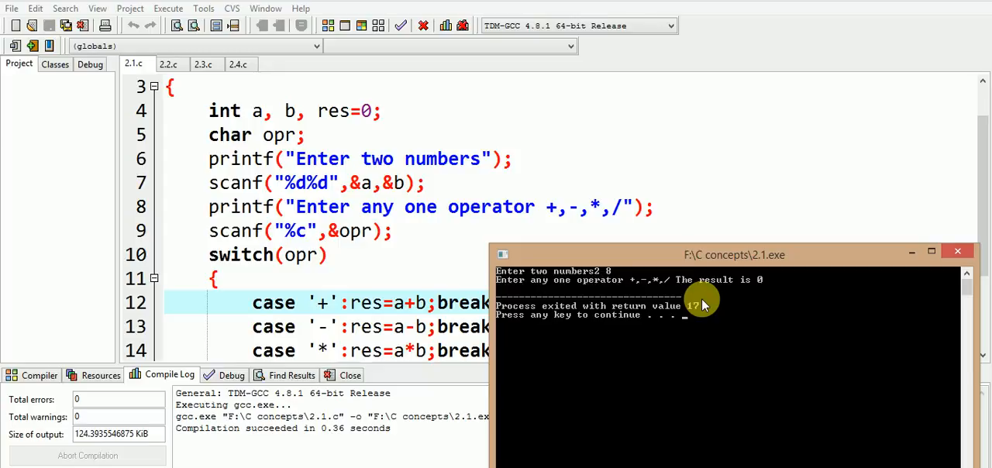
mouse_move(756, 287)
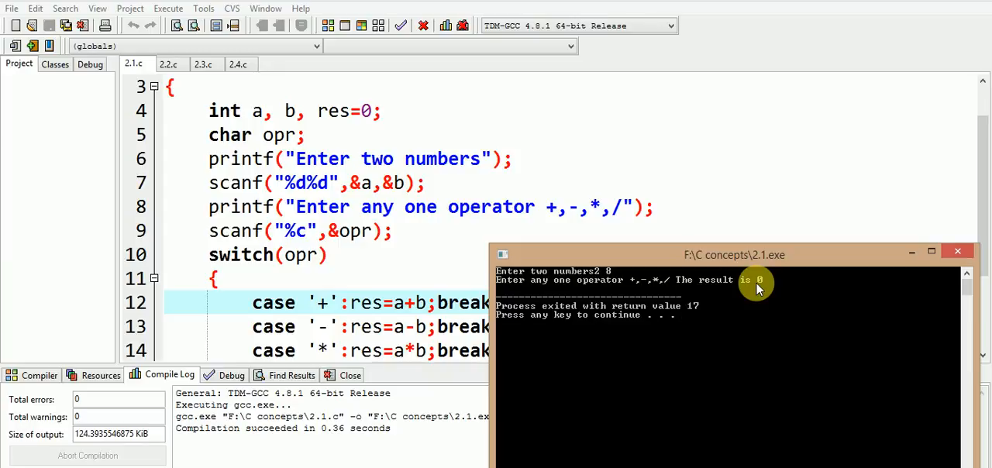
mouse_move(717, 302)
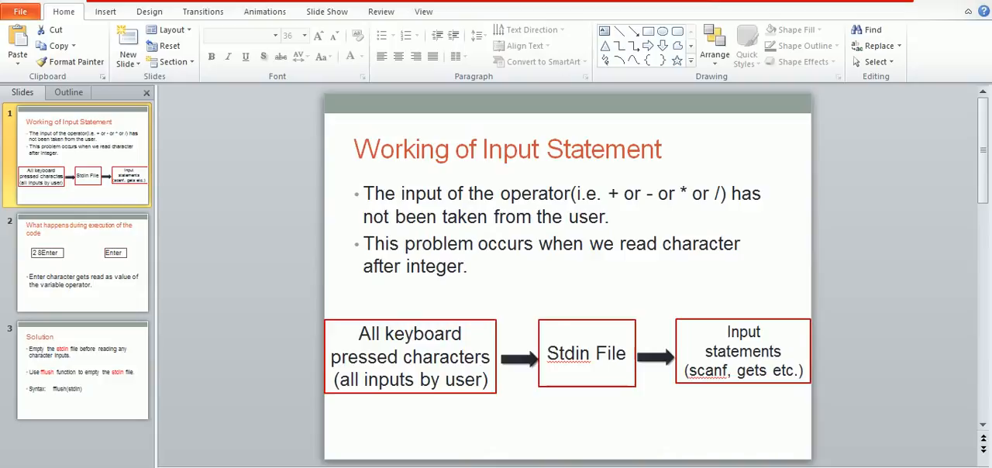
mouse_move(664, 364)
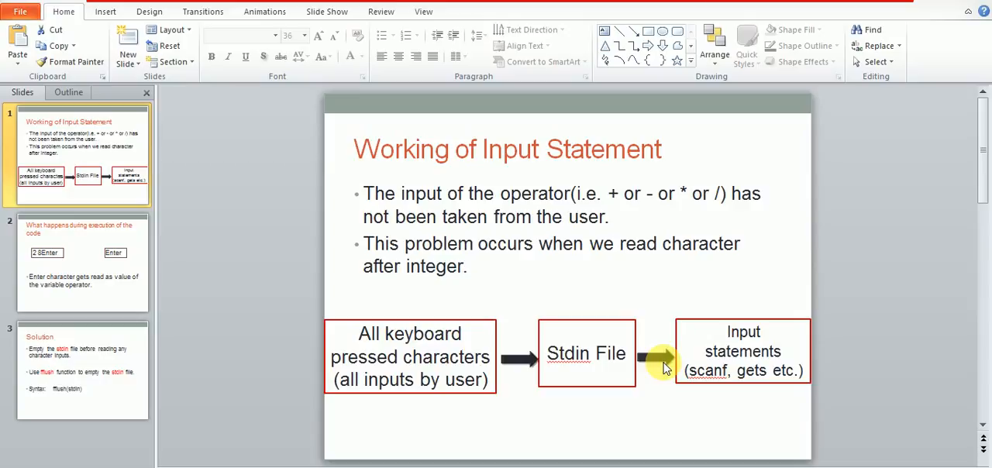
mouse_move(555, 328)
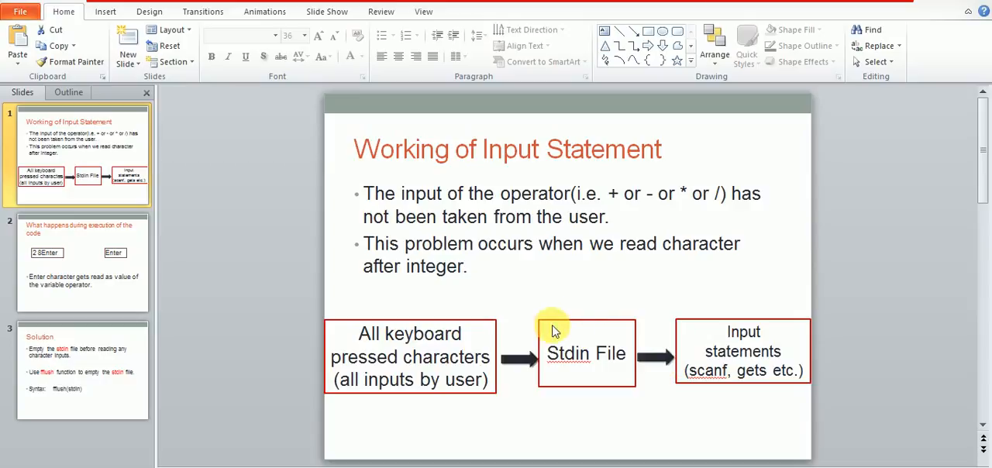
mouse_move(527, 293)
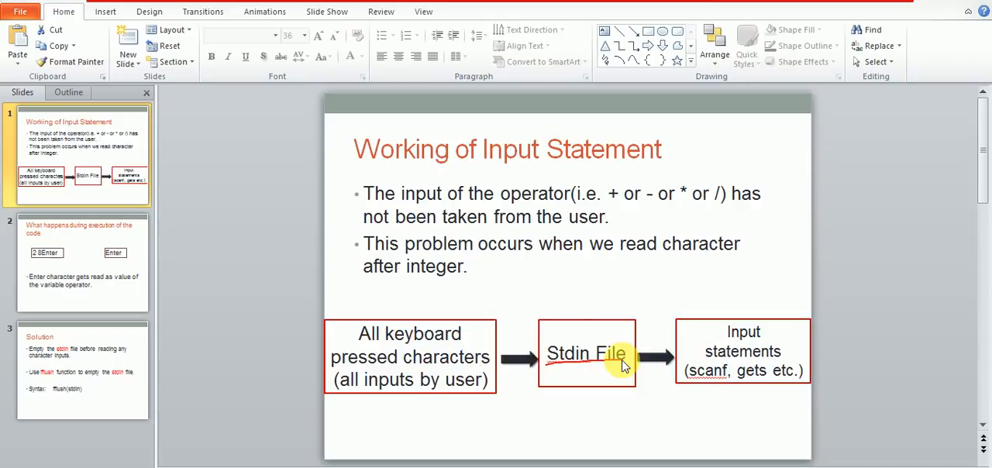
mouse_move(452, 363)
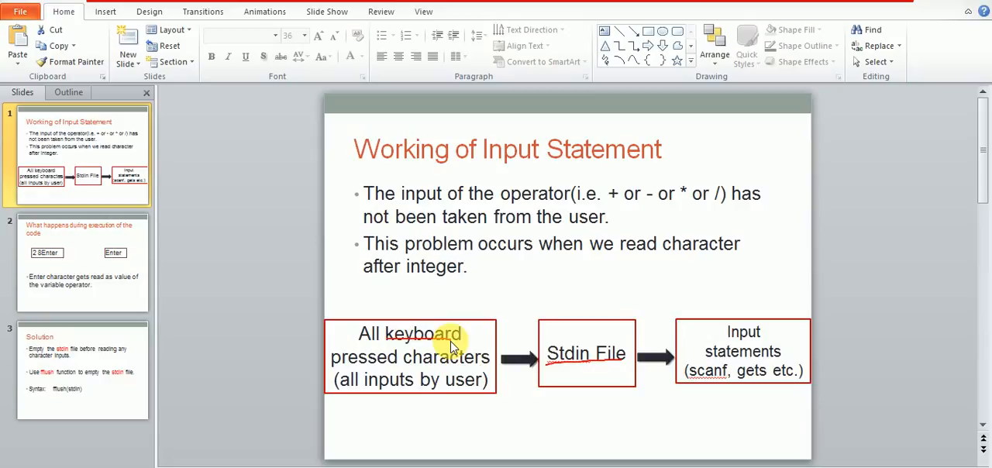
mouse_move(586, 343)
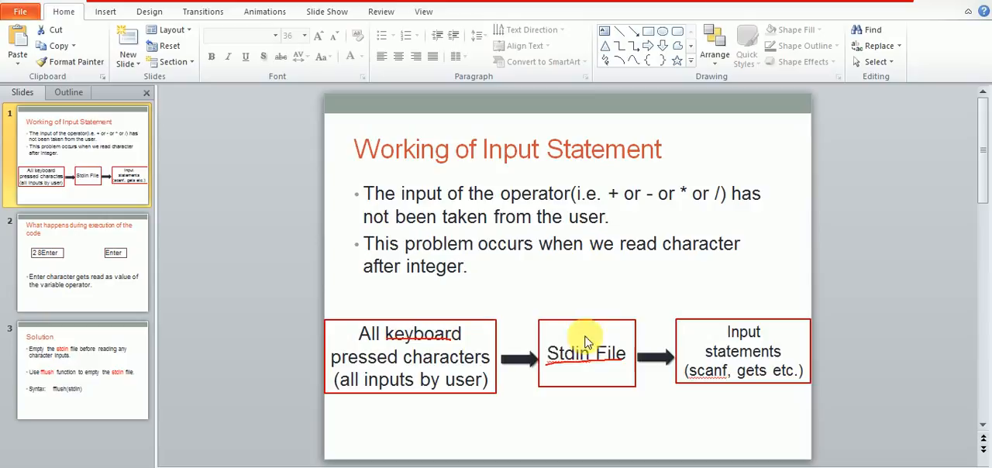
mouse_move(594, 368)
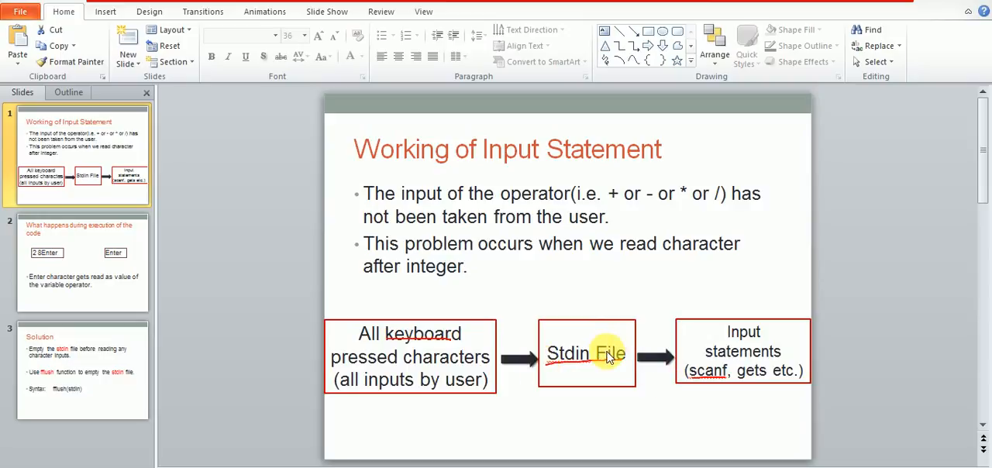
mouse_move(608, 324)
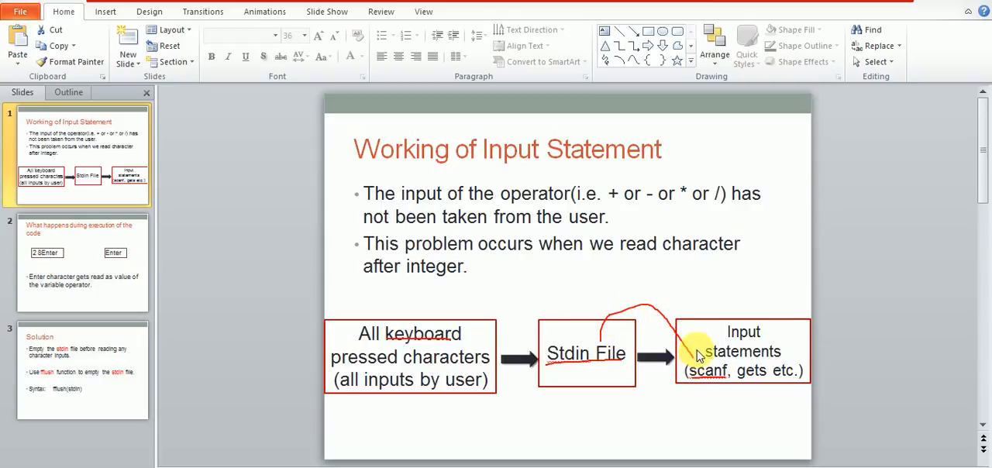
mouse_move(691, 365)
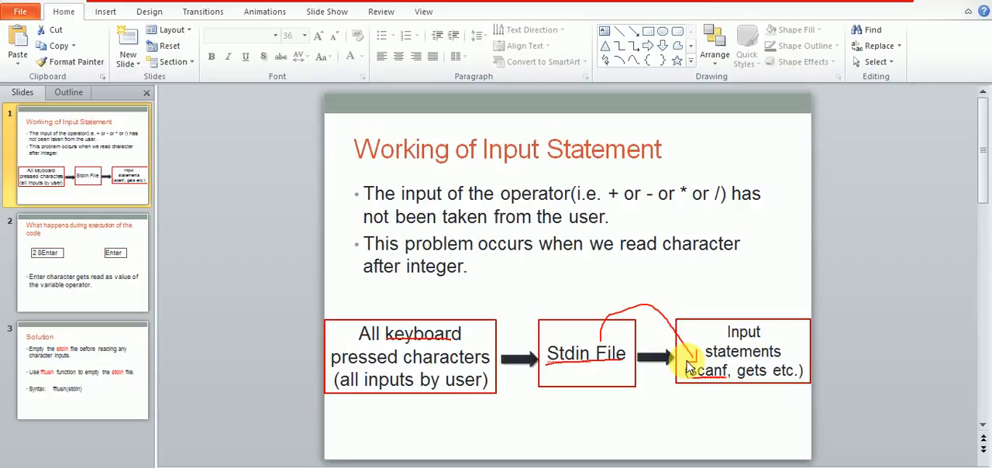
mouse_move(457, 332)
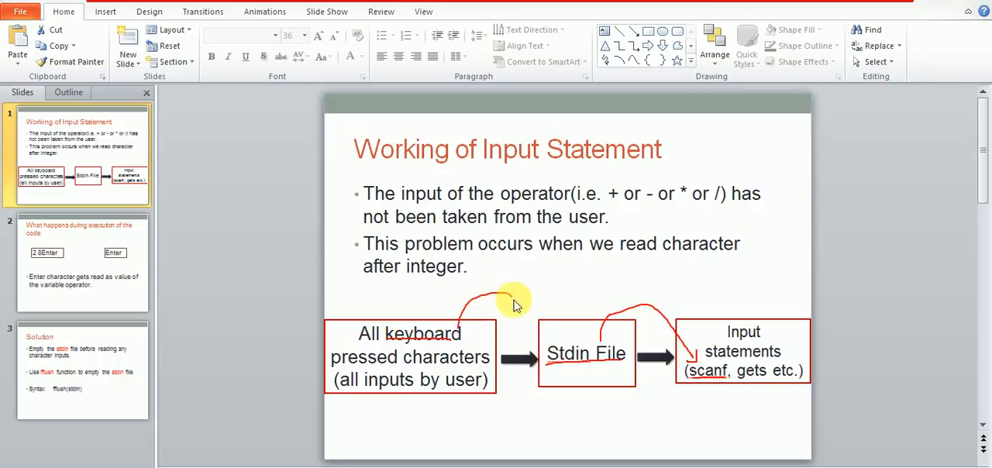
mouse_move(562, 338)
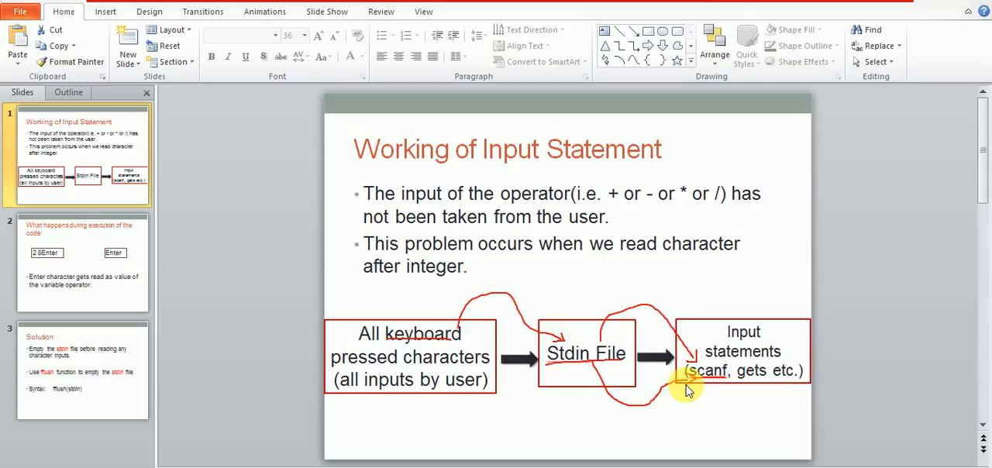
mouse_move(688, 409)
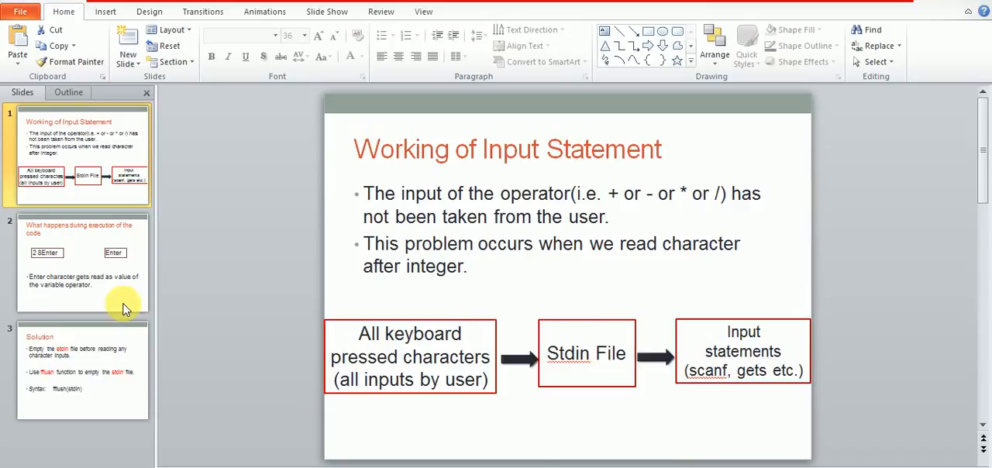
click(81, 263)
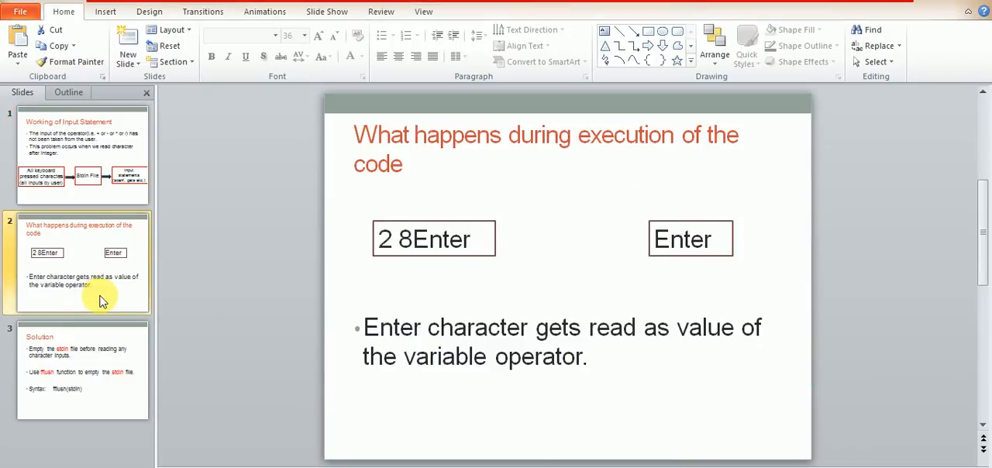
mouse_move(297, 313)
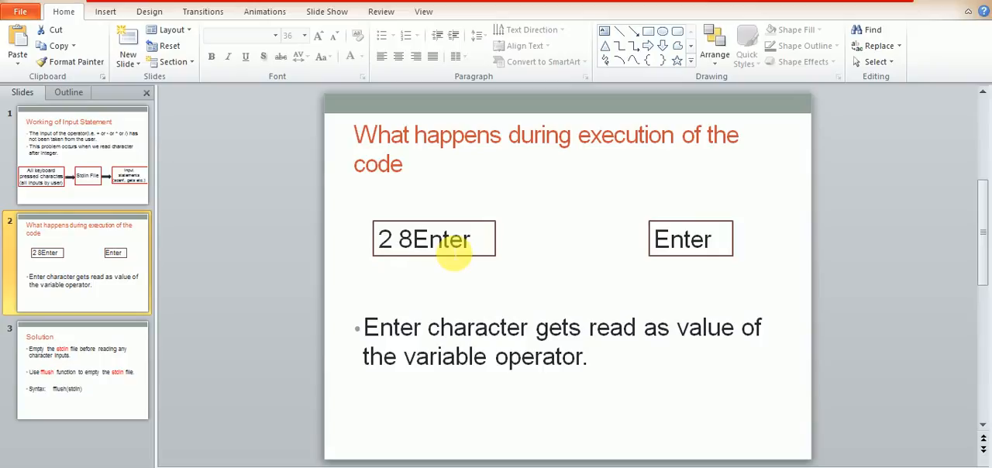
mouse_move(560, 203)
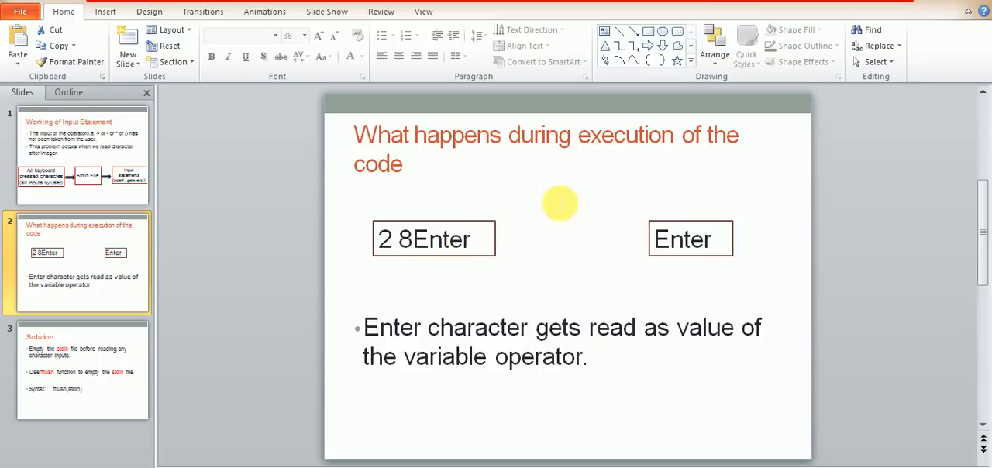
mouse_move(402, 266)
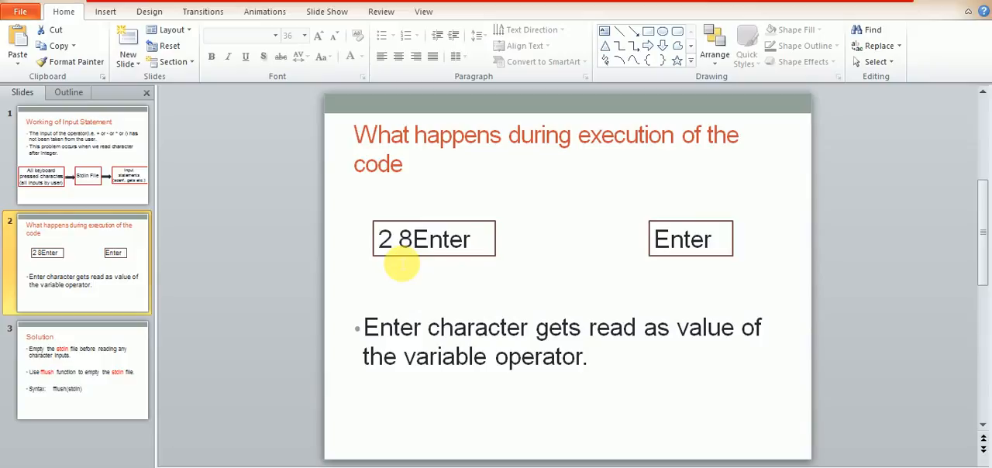
mouse_move(579, 431)
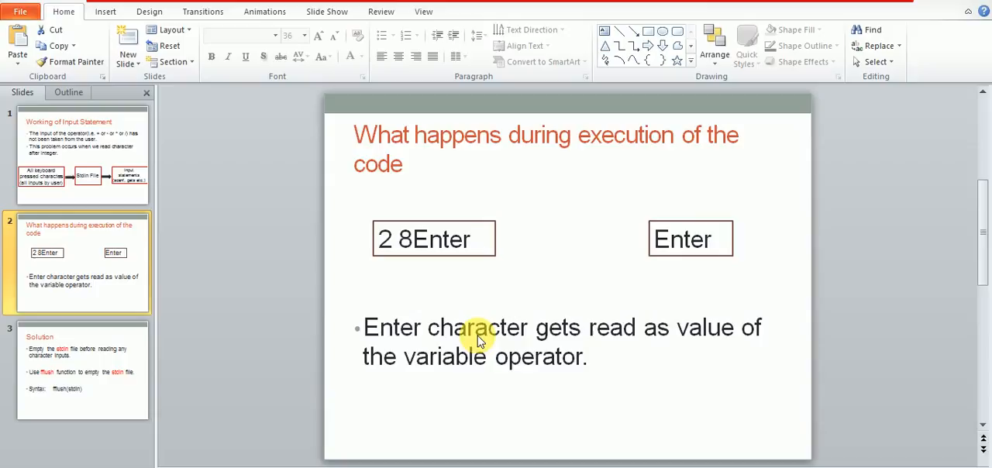
mouse_move(388, 260)
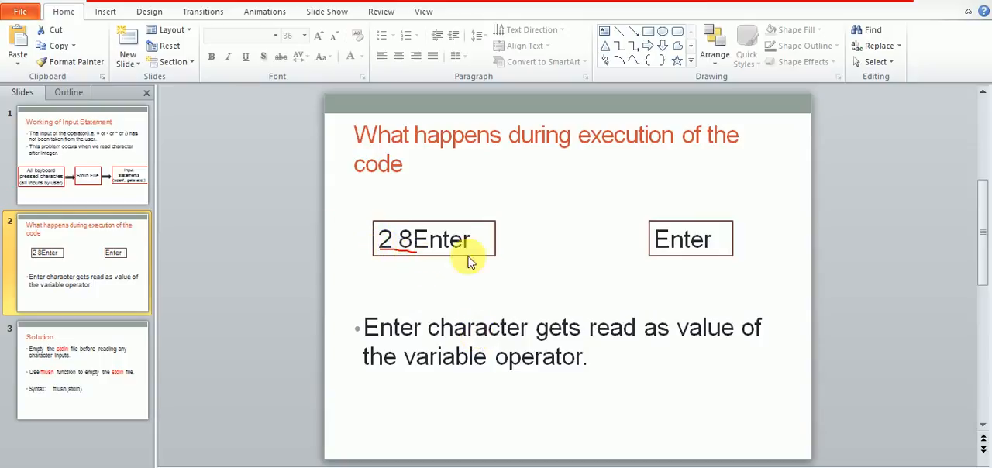
mouse_move(744, 248)
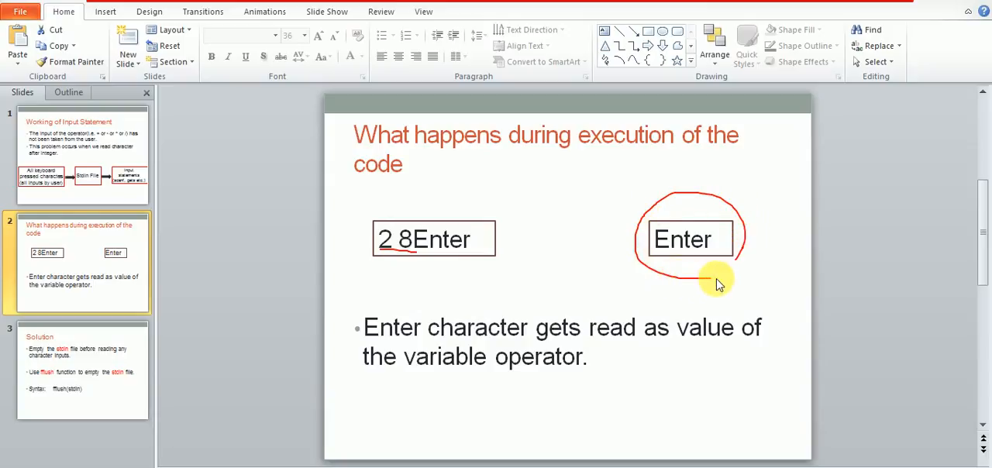
mouse_move(741, 256)
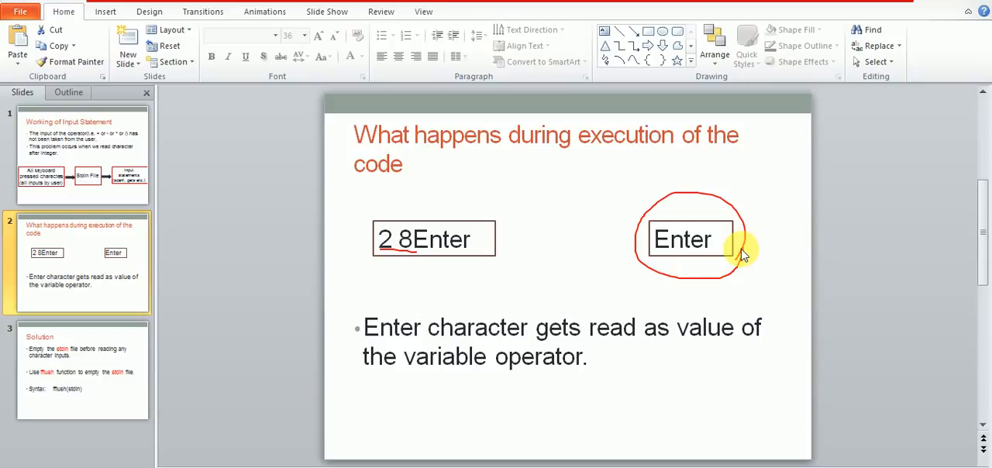
mouse_move(698, 269)
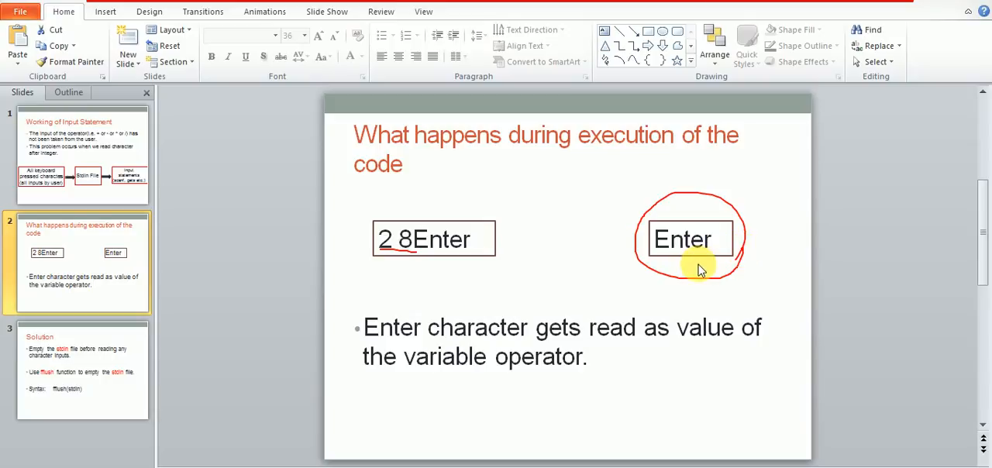
mouse_move(688, 266)
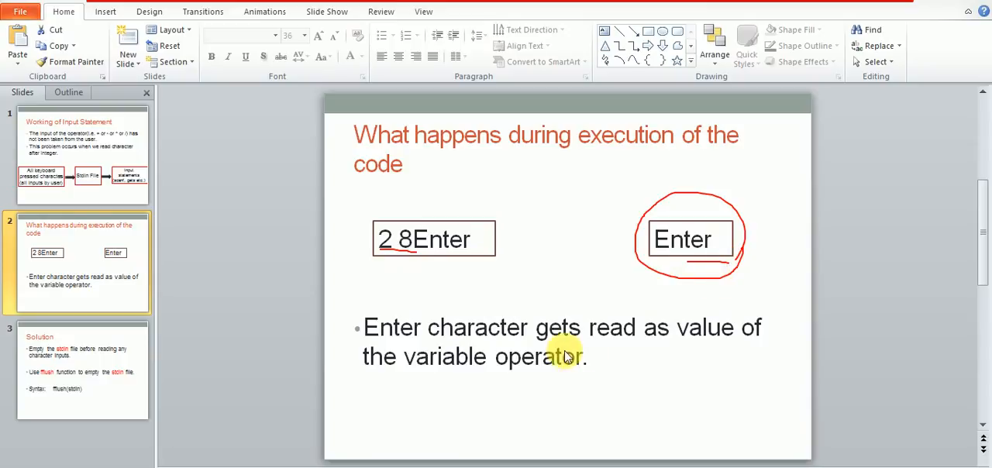
mouse_move(543, 366)
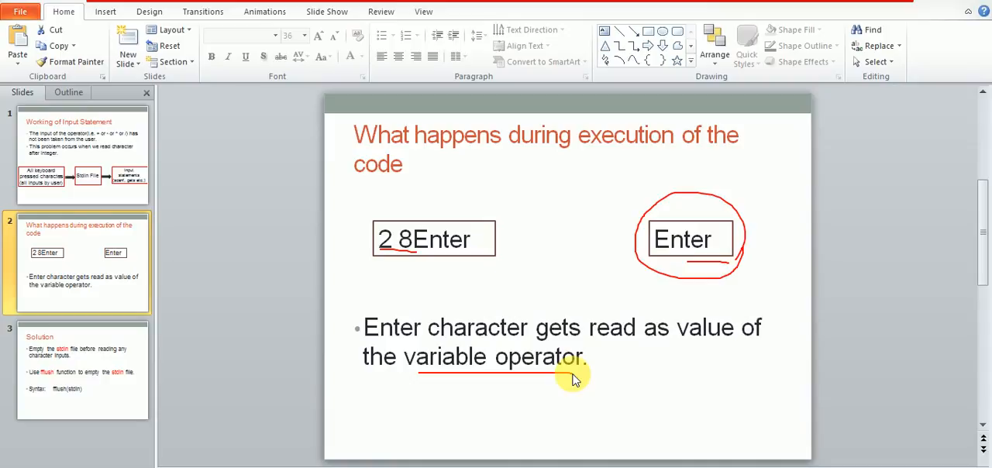
mouse_move(639, 461)
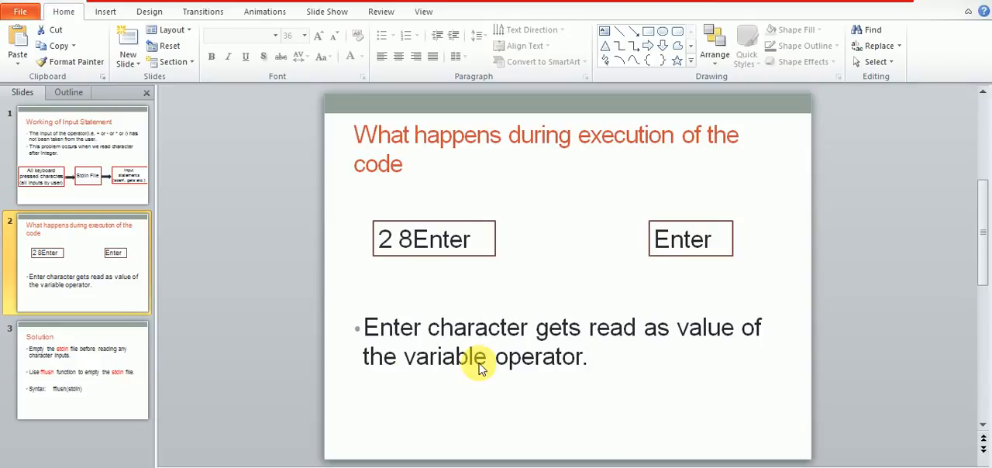
mouse_move(111, 338)
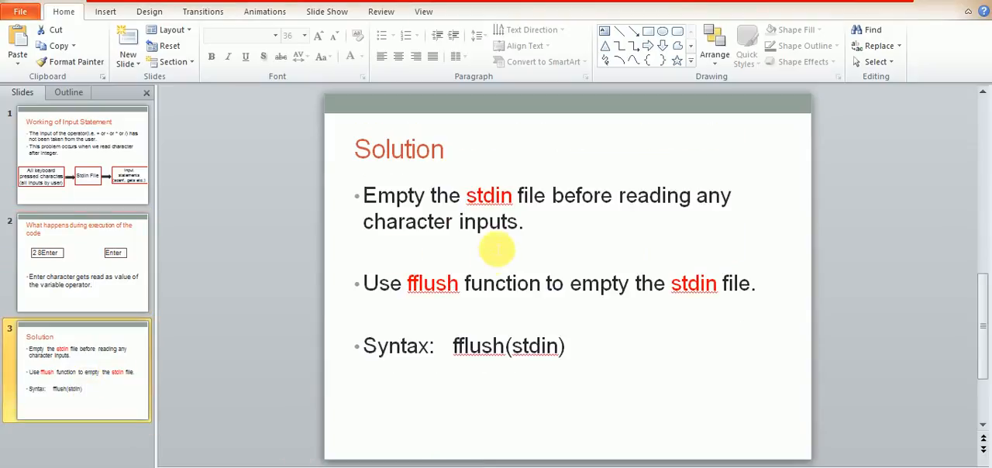
mouse_move(411, 220)
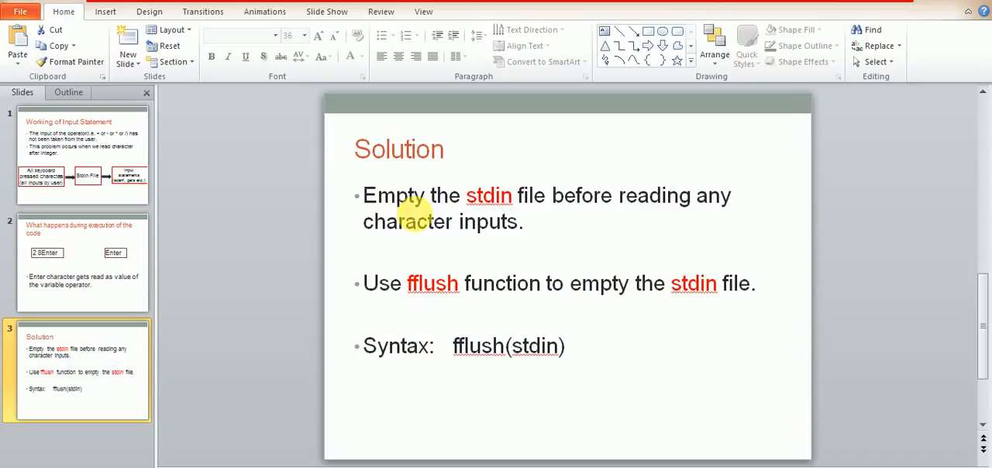
mouse_move(468, 260)
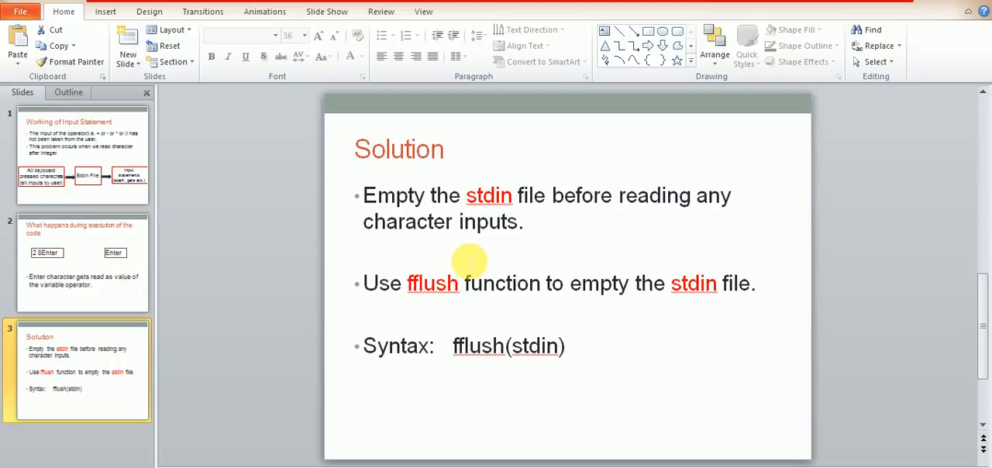
mouse_move(508, 309)
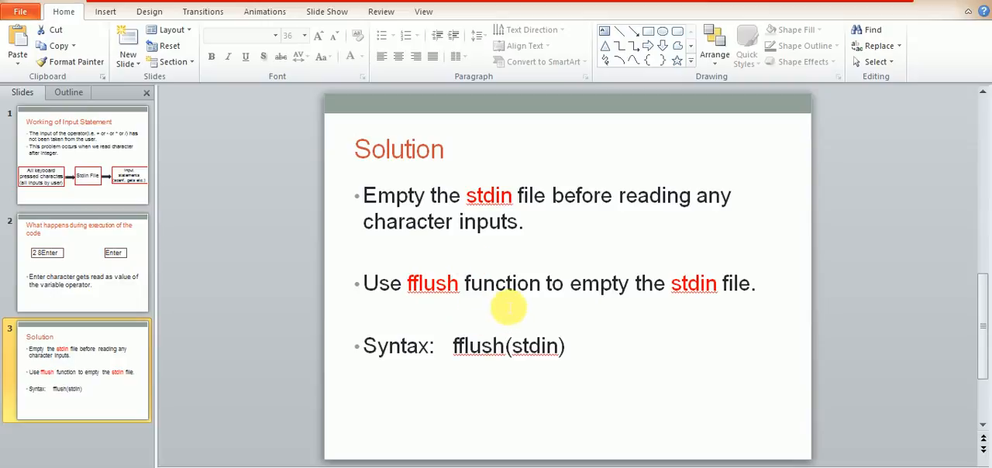
mouse_move(524, 307)
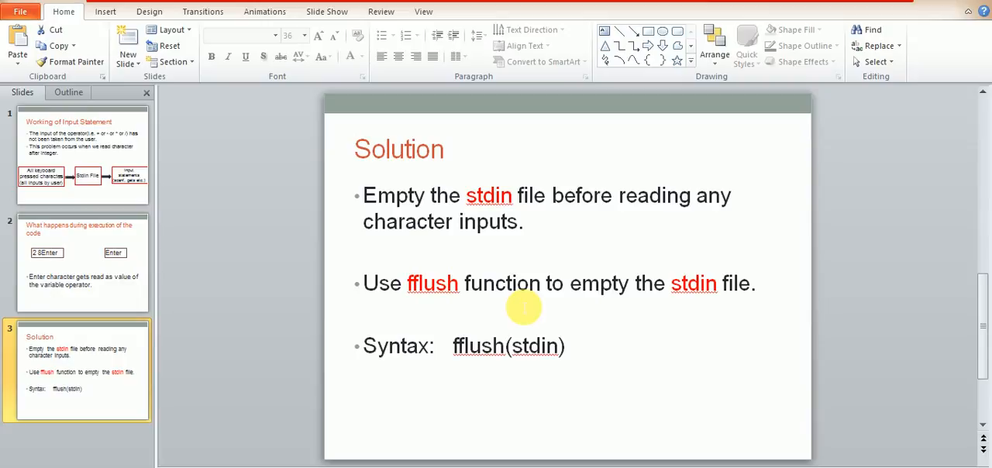
mouse_move(433, 307)
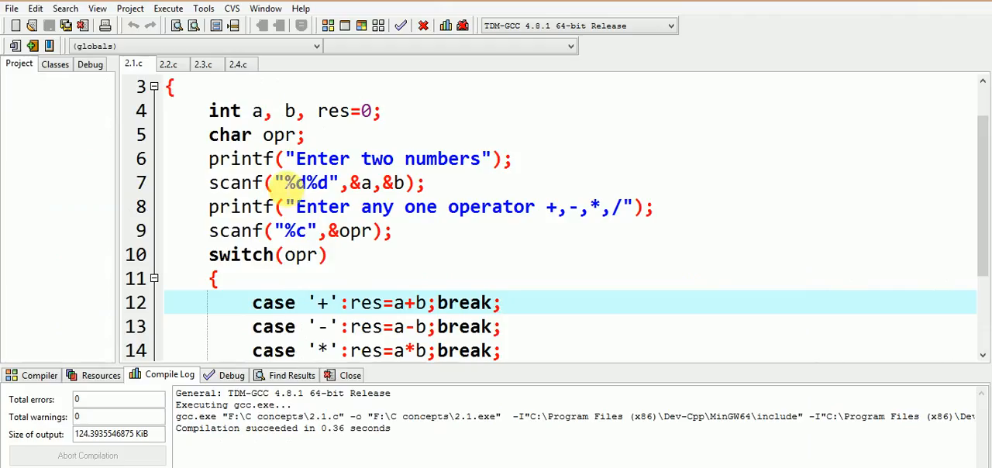
mouse_move(203, 63)
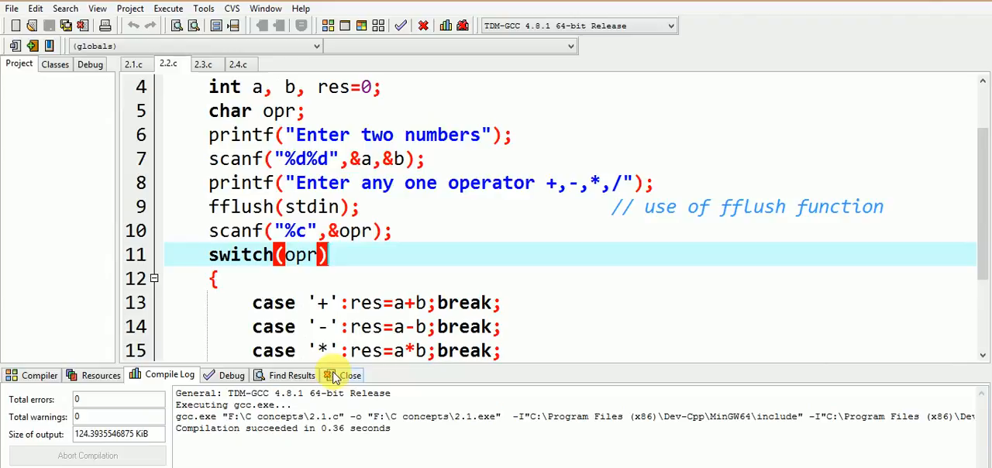
Hide the Compile Log panel to show the whole 2.2.c program
click(344, 375)
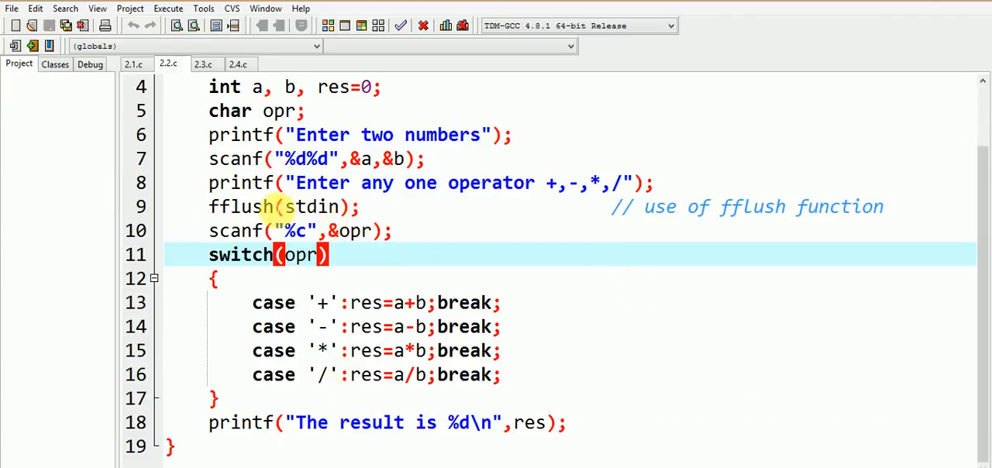
mouse_move(297, 206)
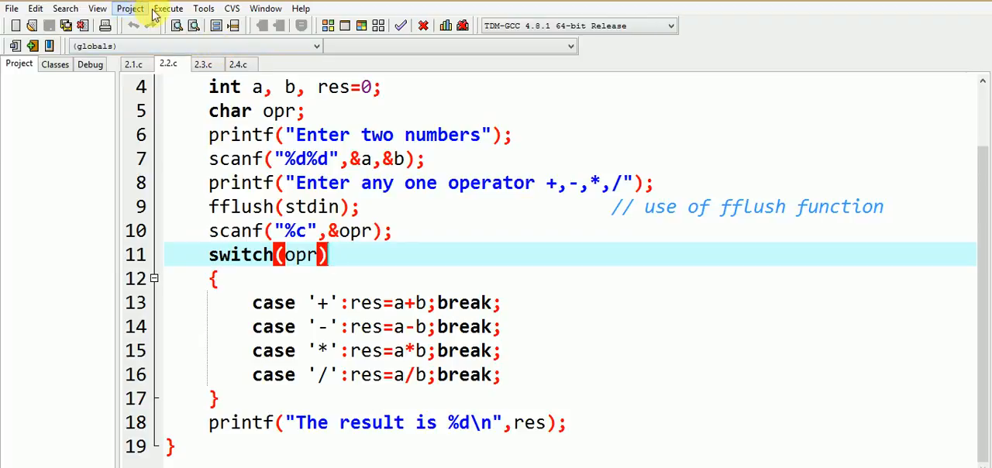
Compile and run the fflush version, move the console aside and enter 2 and 8
click(168, 9)
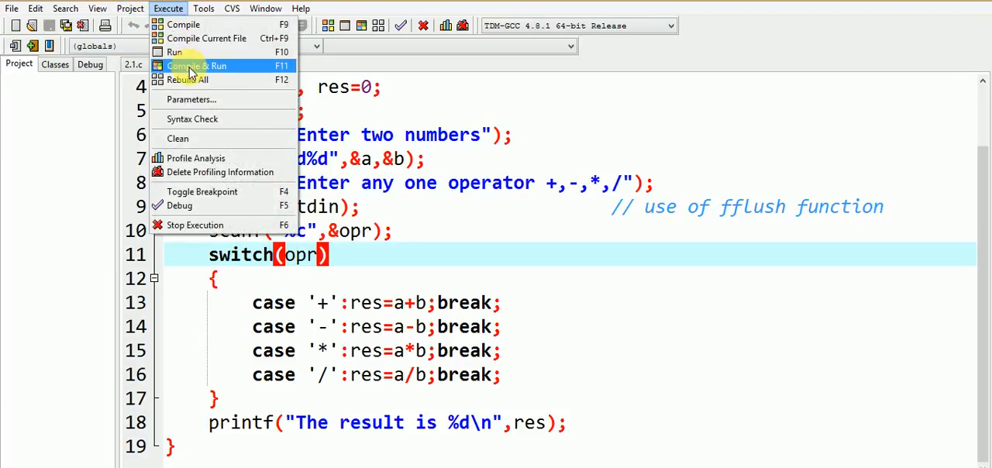
click(196, 65)
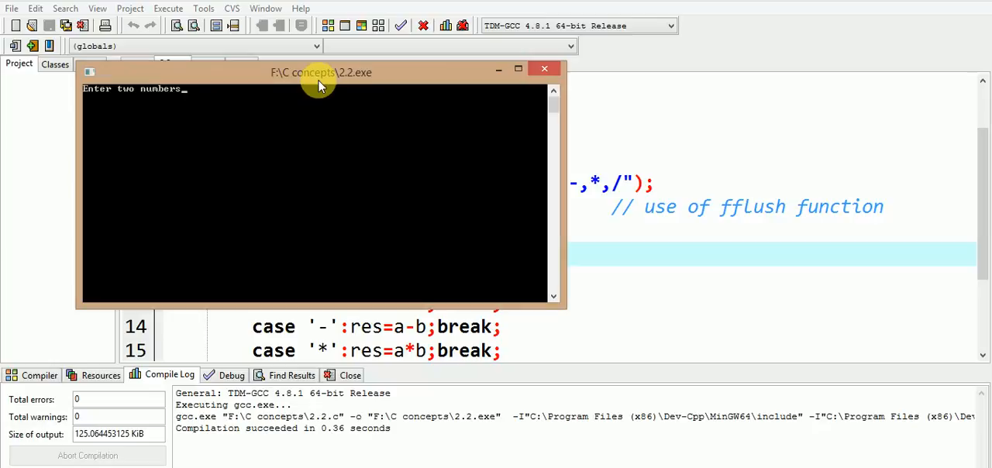
drag(320, 72, 671, 167)
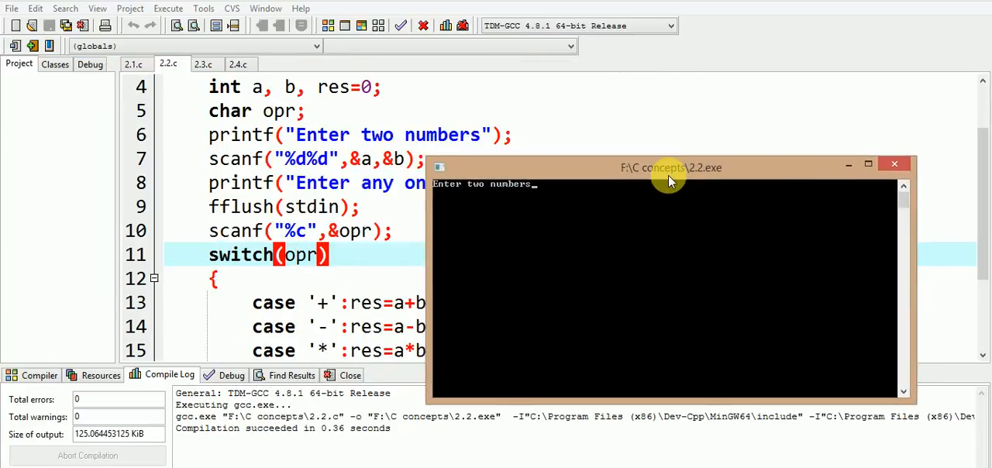
text(2)
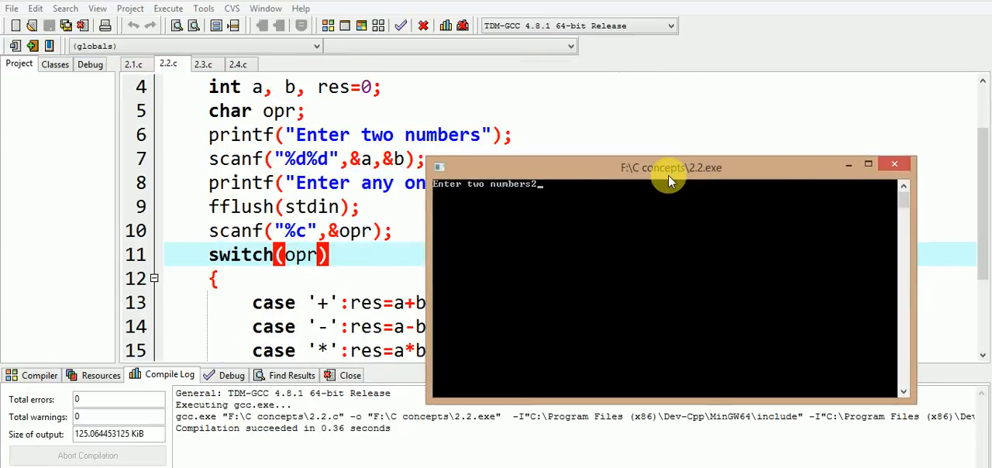
text(8)
text(+)
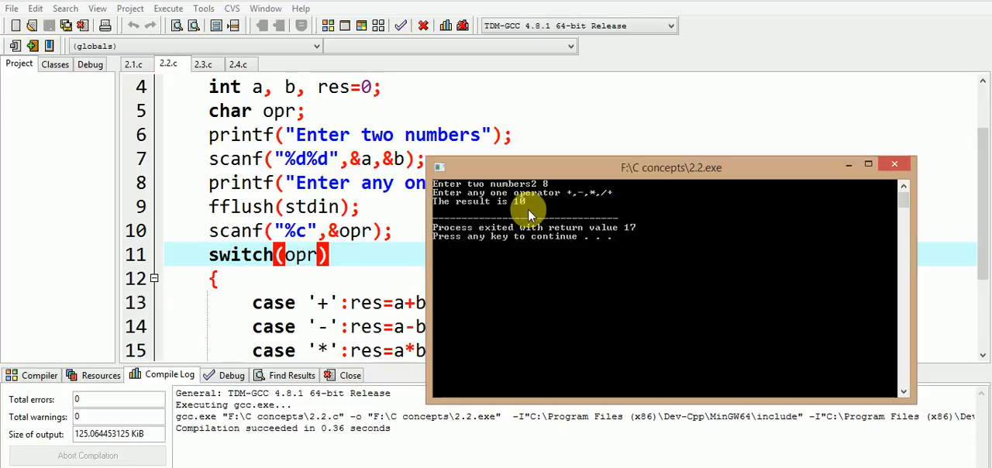
mouse_move(535, 217)
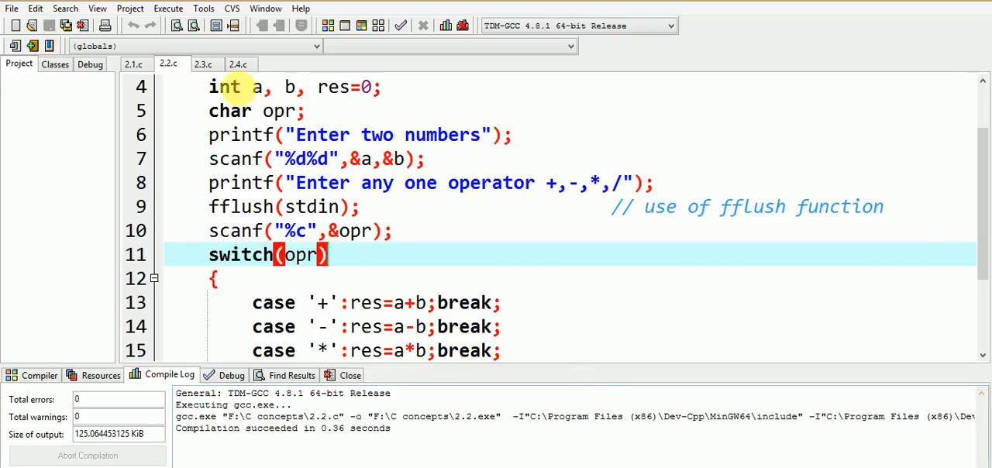
click(202, 64)
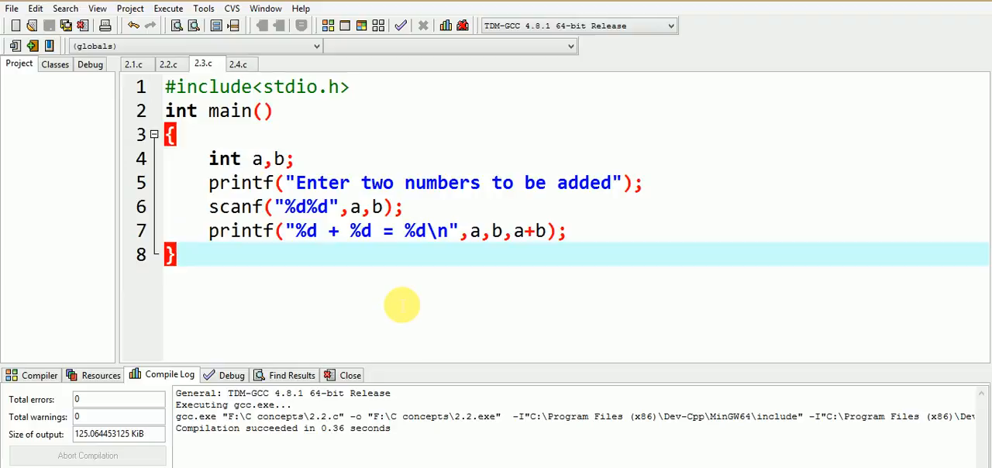
mouse_move(415, 288)
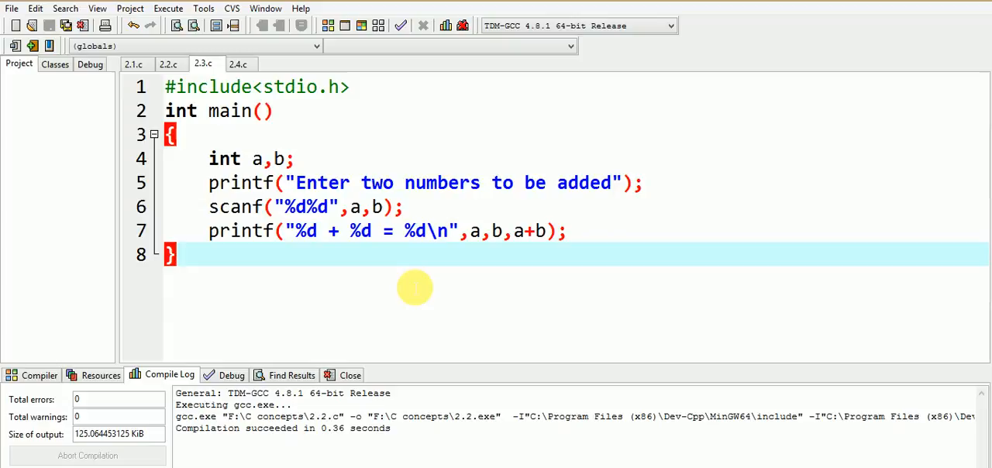
mouse_move(478, 248)
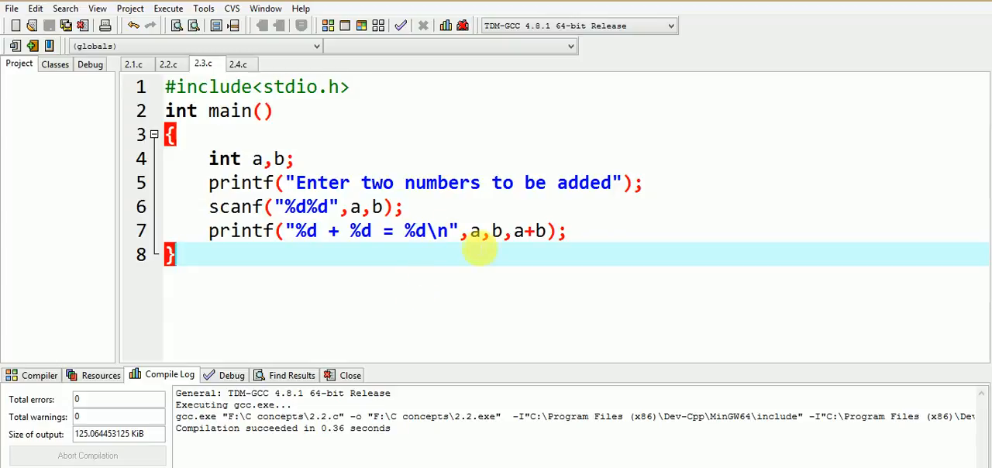
mouse_move(514, 230)
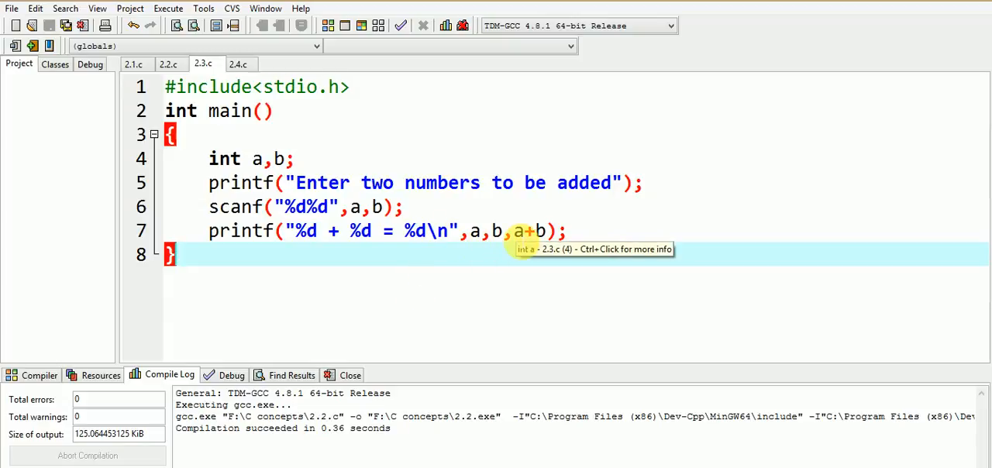
mouse_move(534, 245)
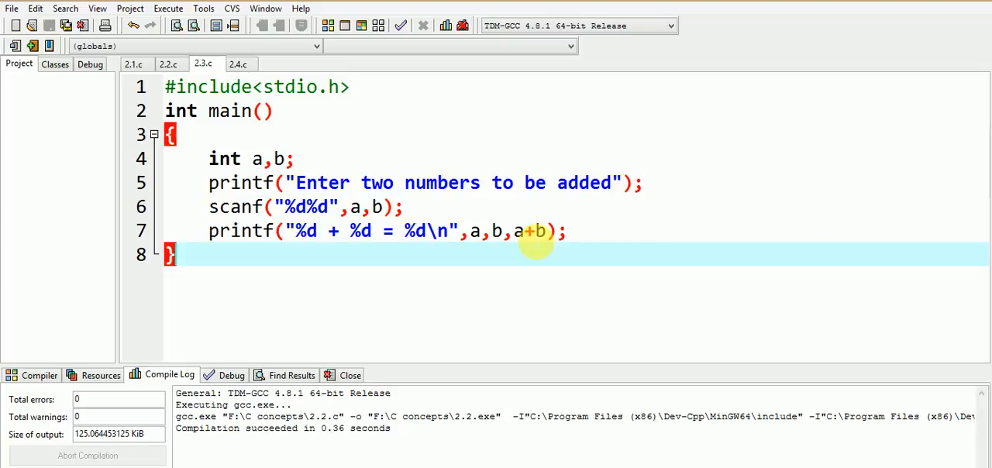
mouse_move(534, 245)
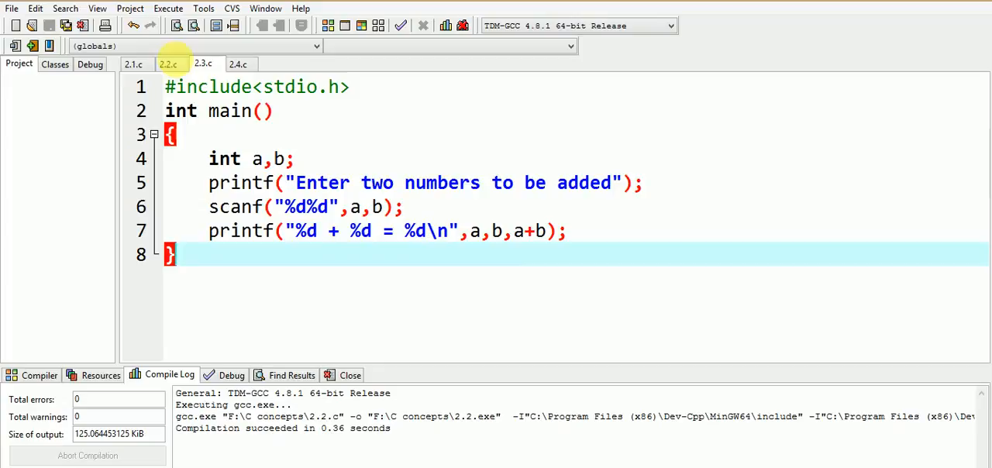
Compile and run the addition program missing &, move the console aside and enter 2
click(167, 10)
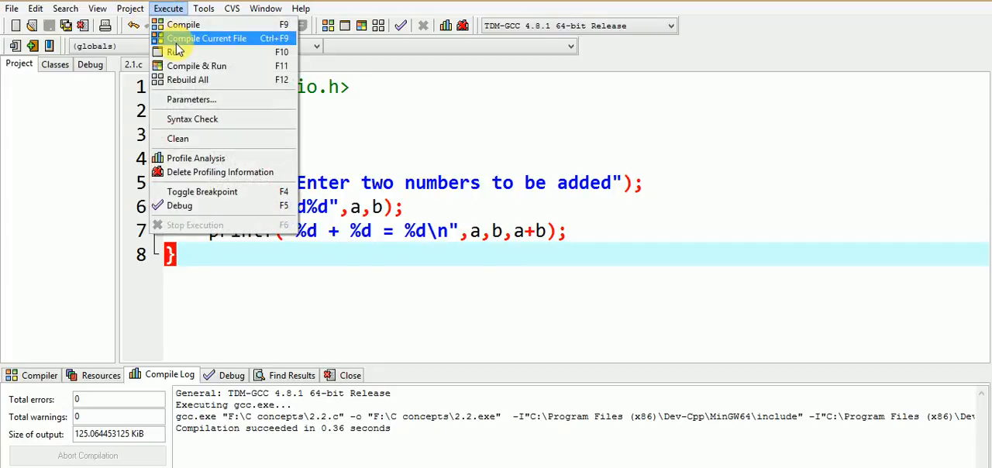
click(196, 65)
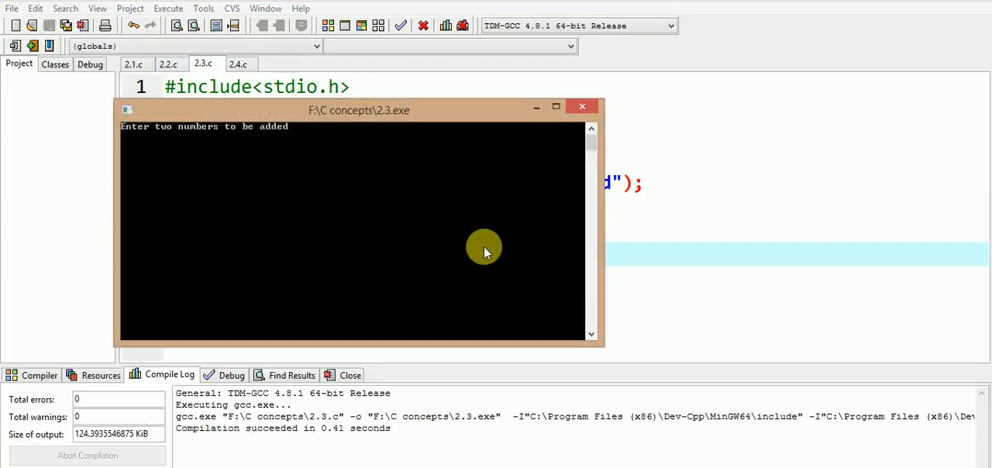
mouse_move(360, 132)
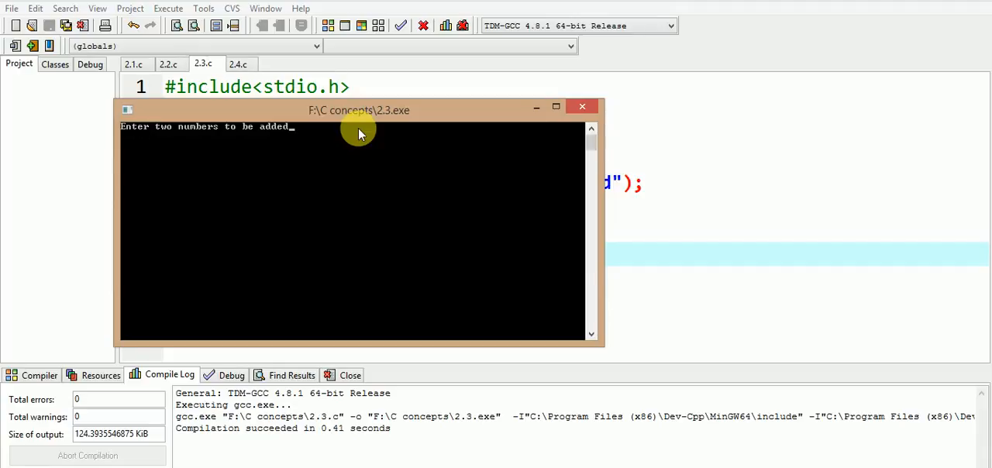
drag(359, 110, 679, 164)
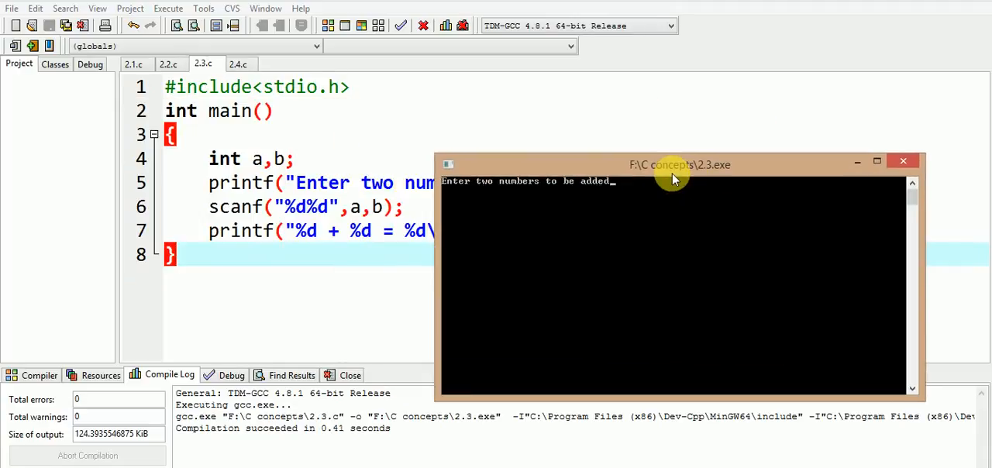
text(2)
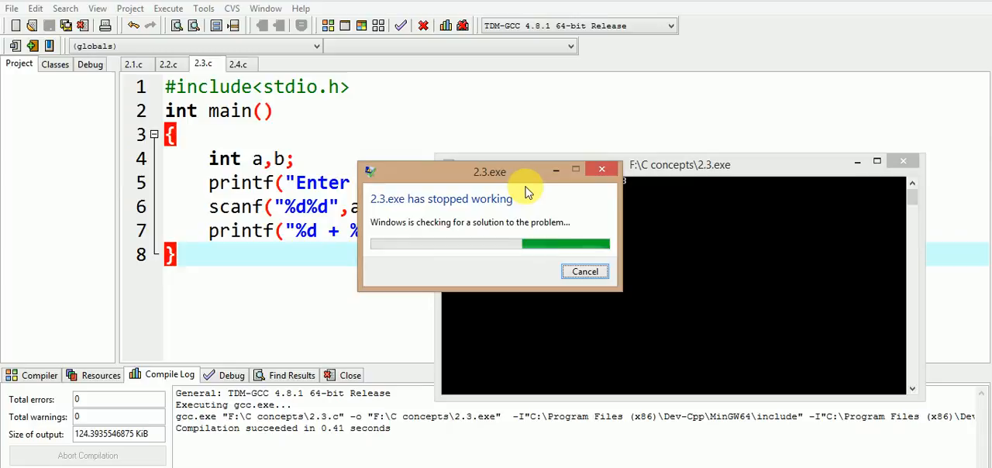
mouse_move(558, 189)
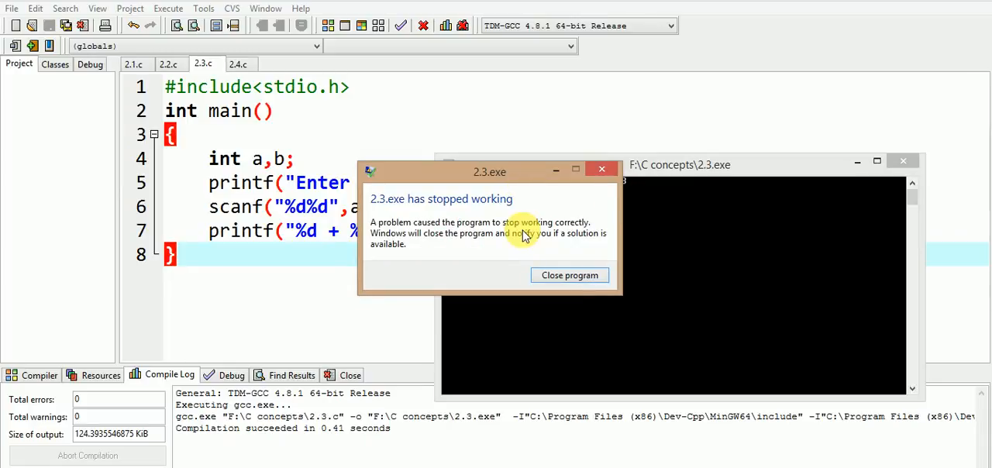
mouse_move(605, 171)
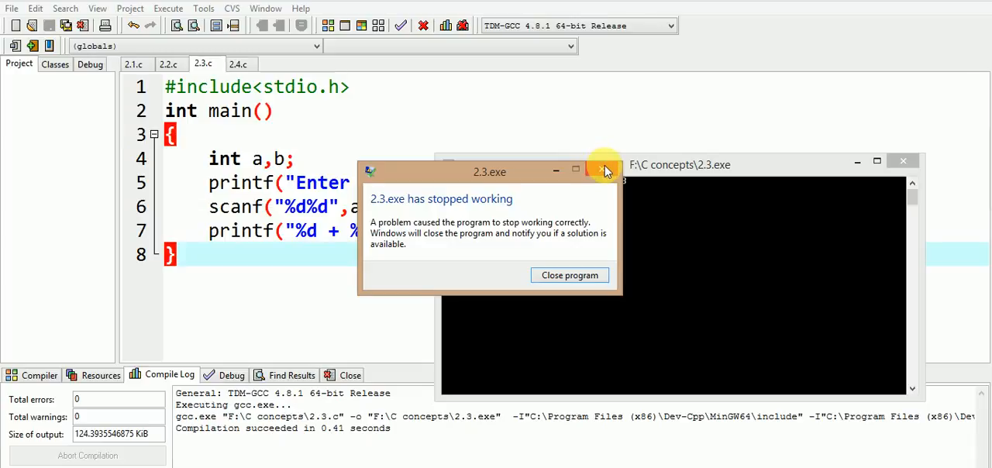
mouse_move(604, 171)
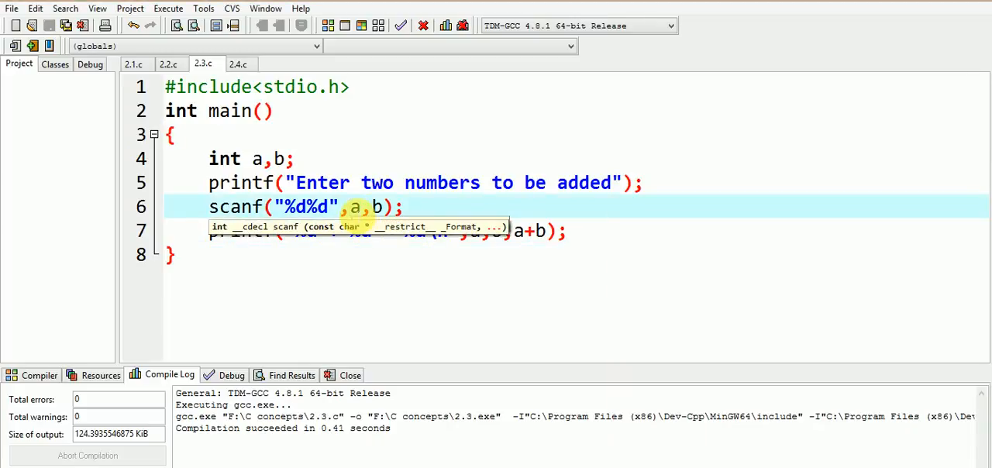
Add & before a and b so the line reads scanf("%d%d",&a,&b)
text(&)
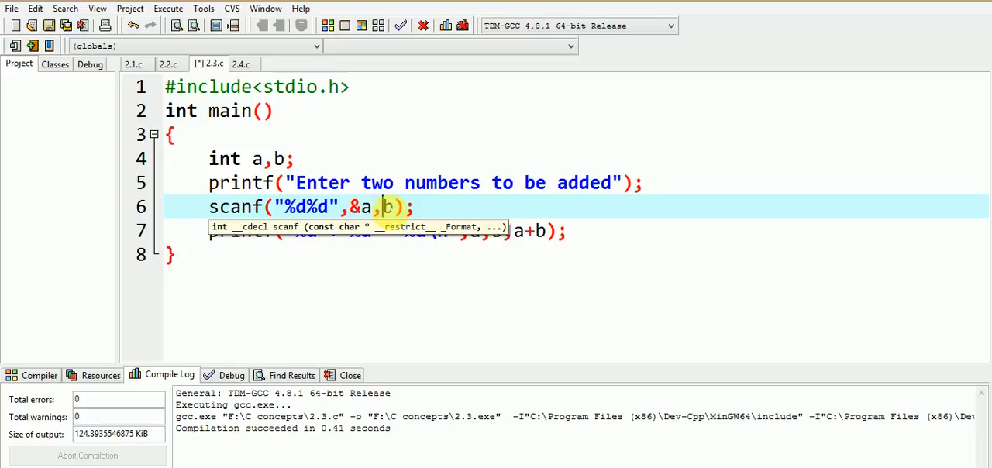
text(&)
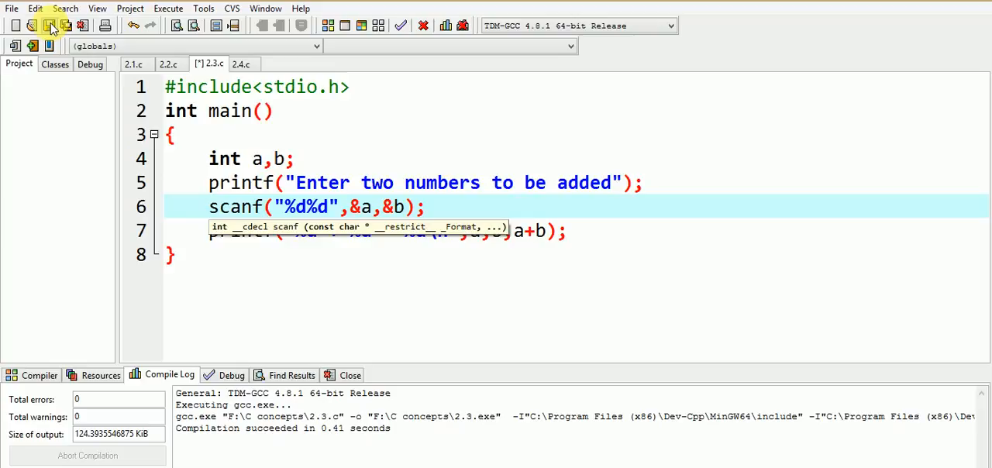
Compile and run the corrected program, enter 2 3 to get 2 + 3 = 5, then close the console
click(167, 9)
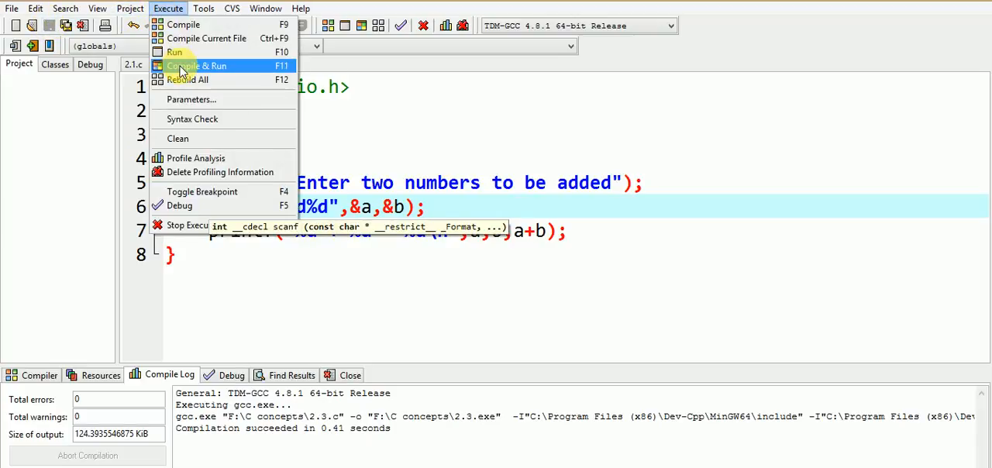
click(196, 65)
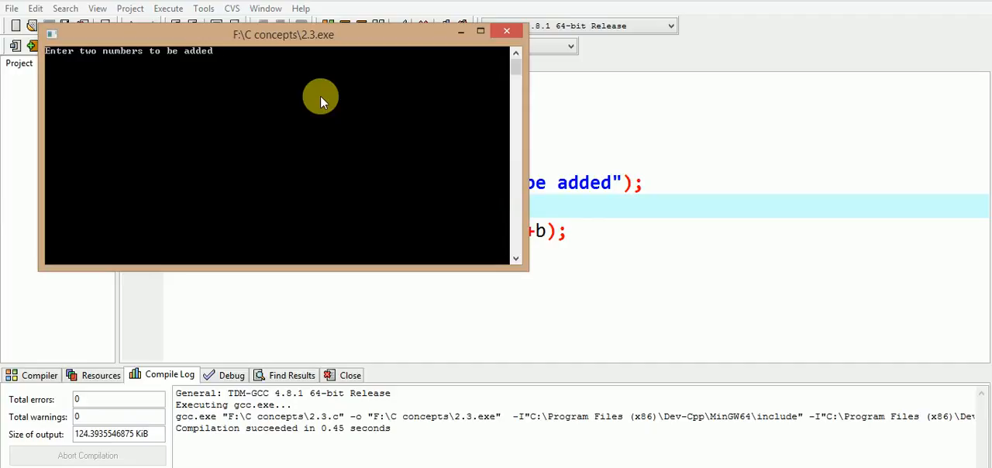
text(2 3)
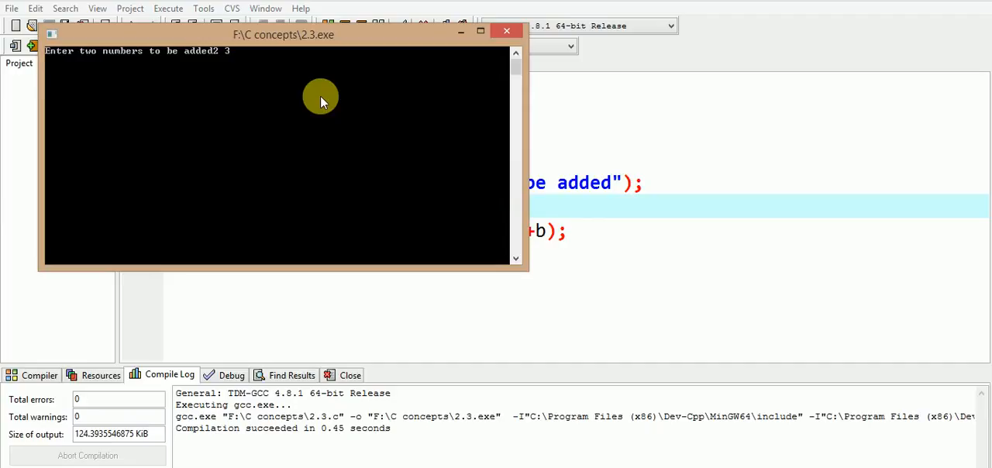
key(Return)
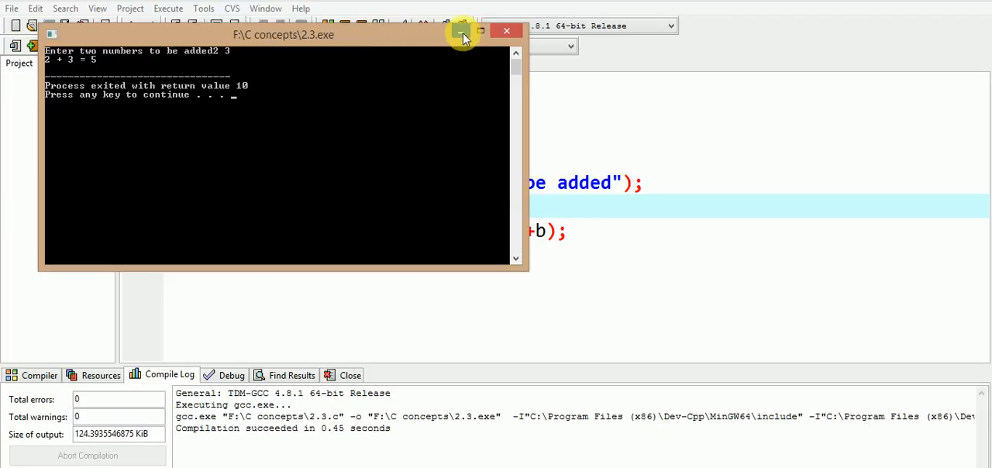
click(507, 31)
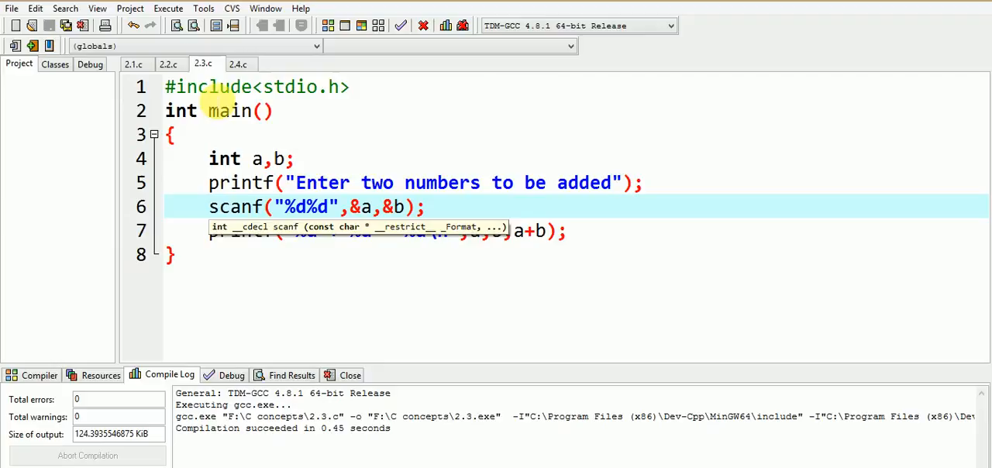
Switch to the 2.4.c source file declaring a and b as float
click(239, 64)
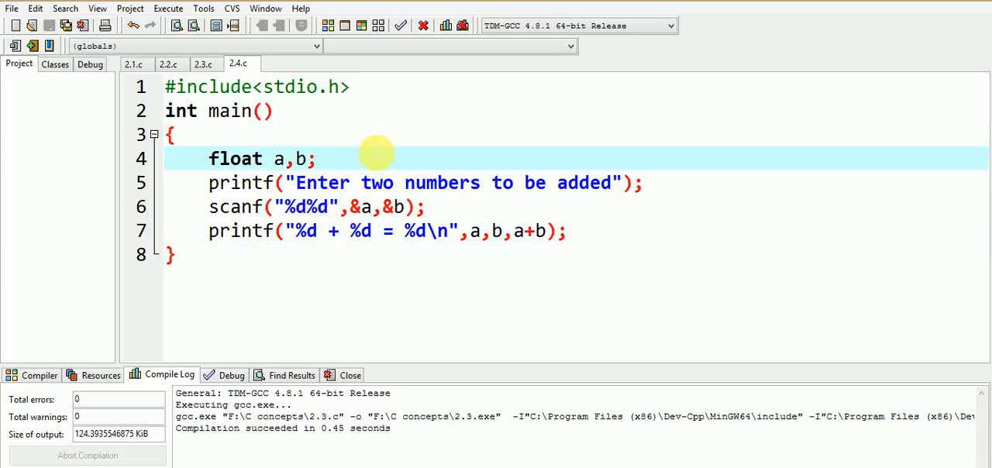
mouse_move(371, 246)
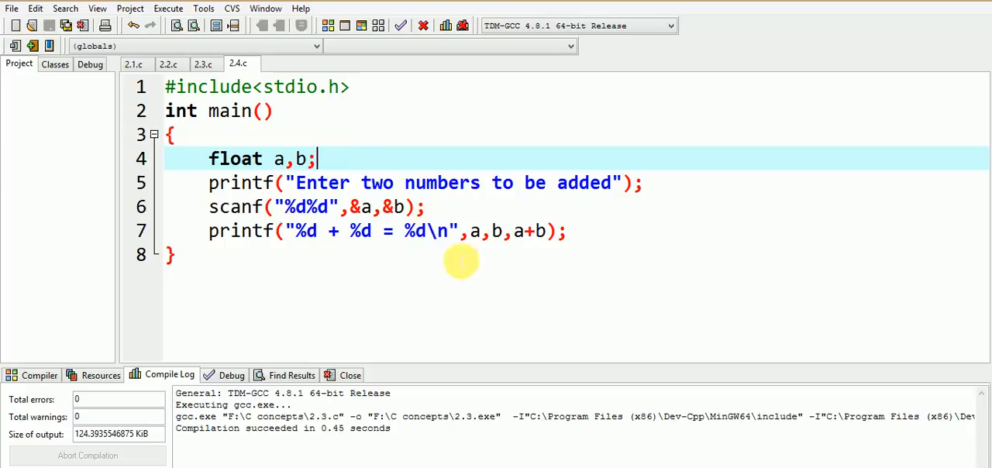
mouse_move(510, 267)
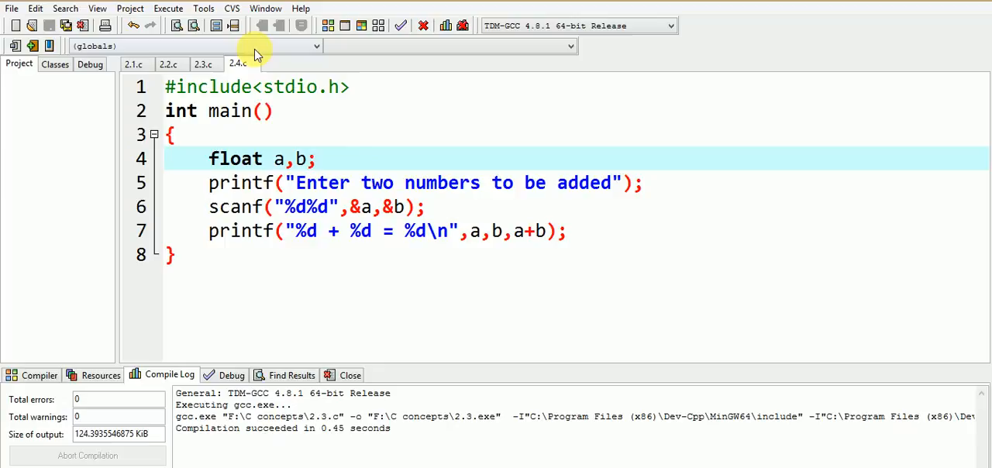
Compile and run the float version, enter 5, then close the console showing 0 + 0 = 0
click(168, 9)
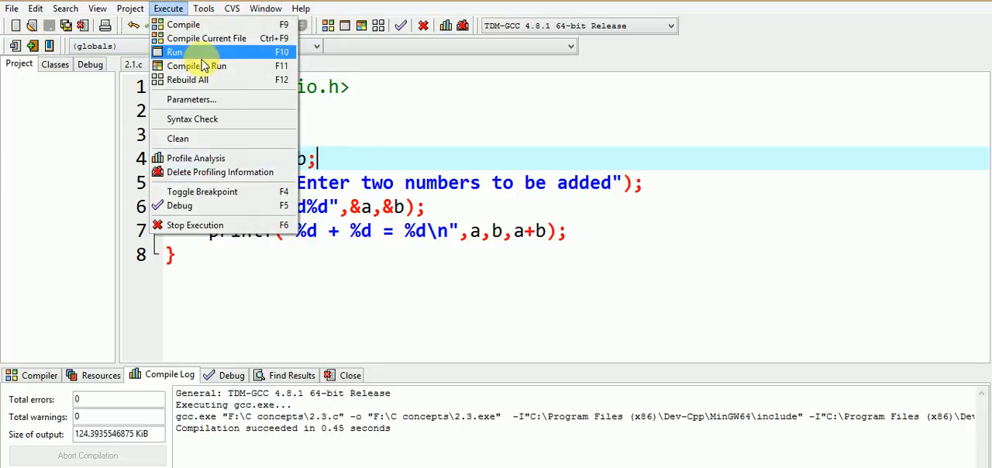
click(174, 51)
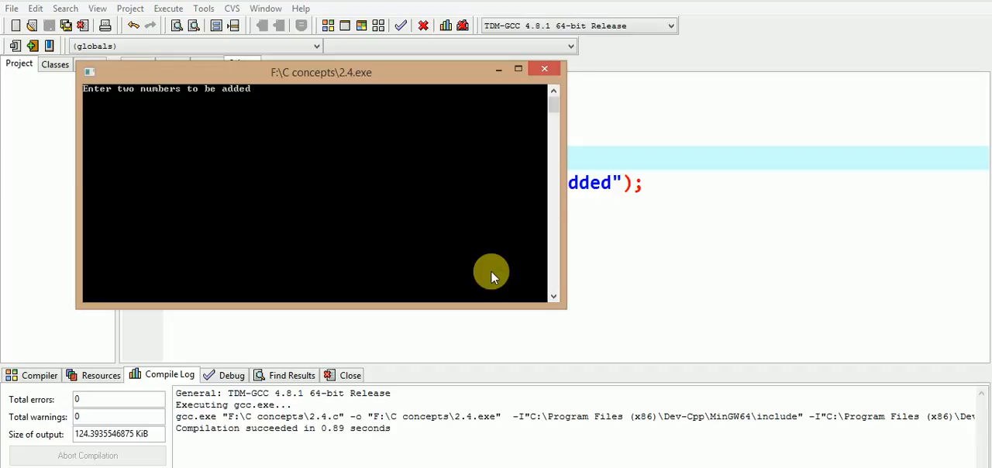
text(5 6)
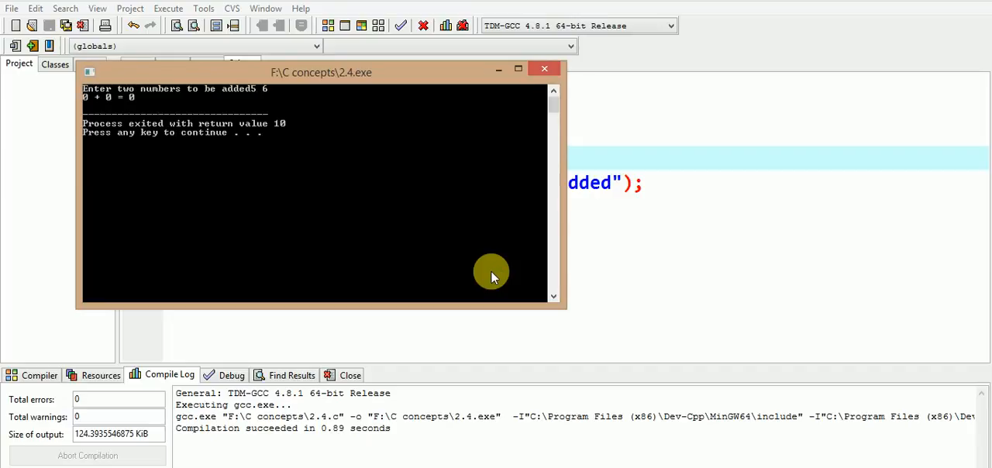
mouse_move(546, 68)
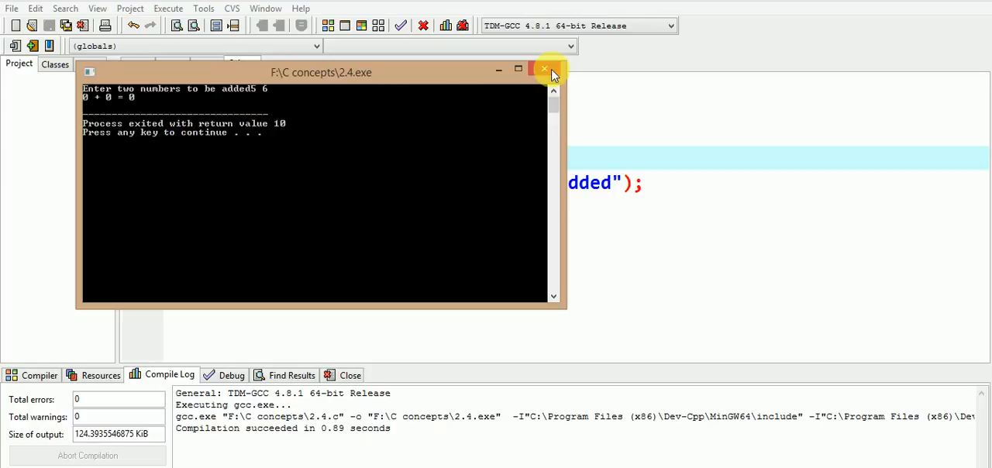
mouse_move(544, 68)
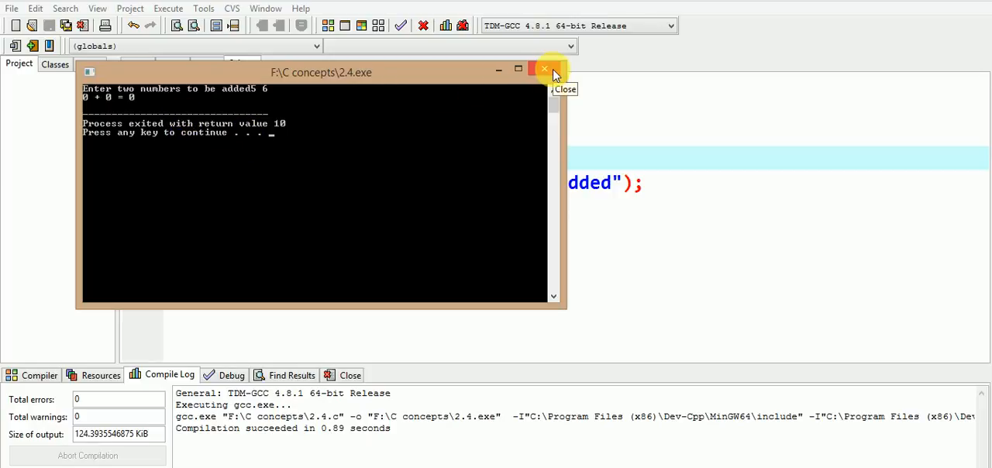
click(545, 68)
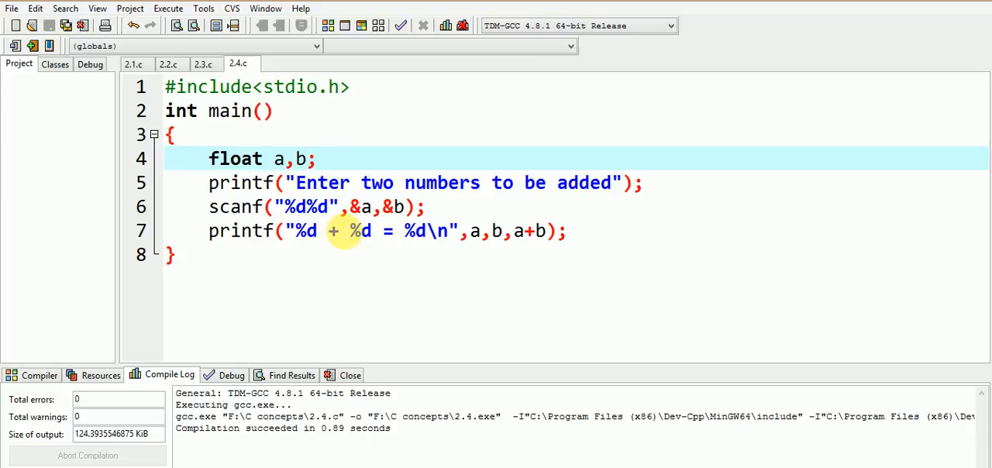
mouse_move(304, 318)
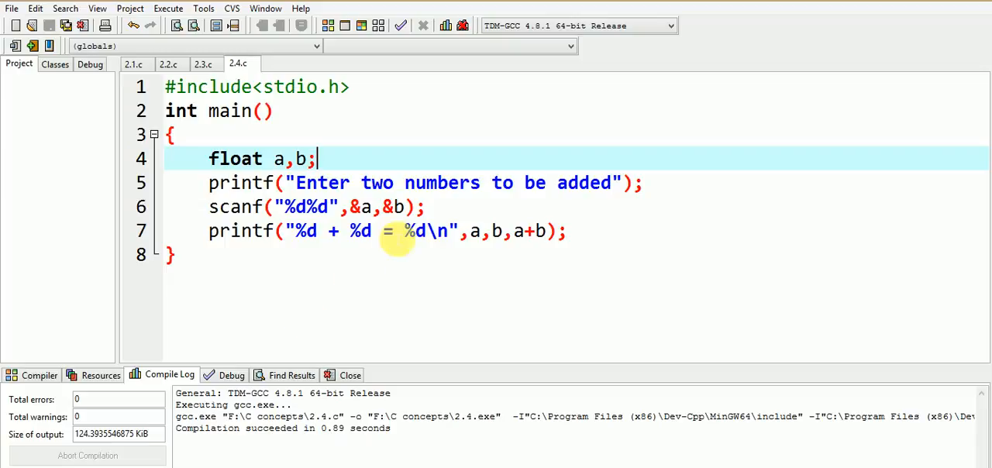
mouse_move(481, 256)
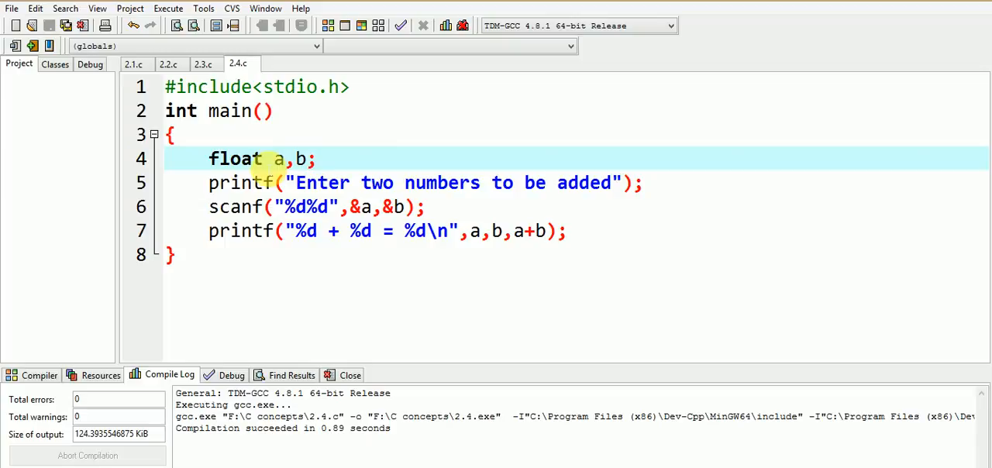
mouse_move(267, 208)
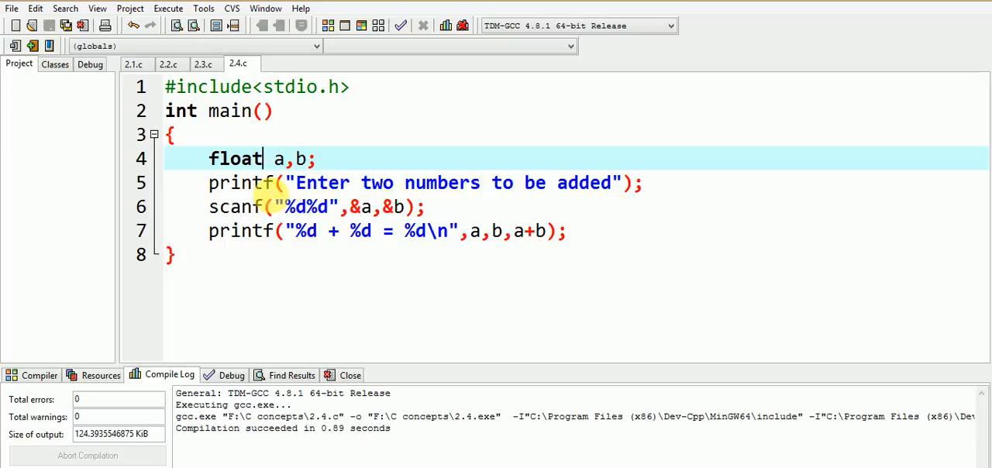
text(P)
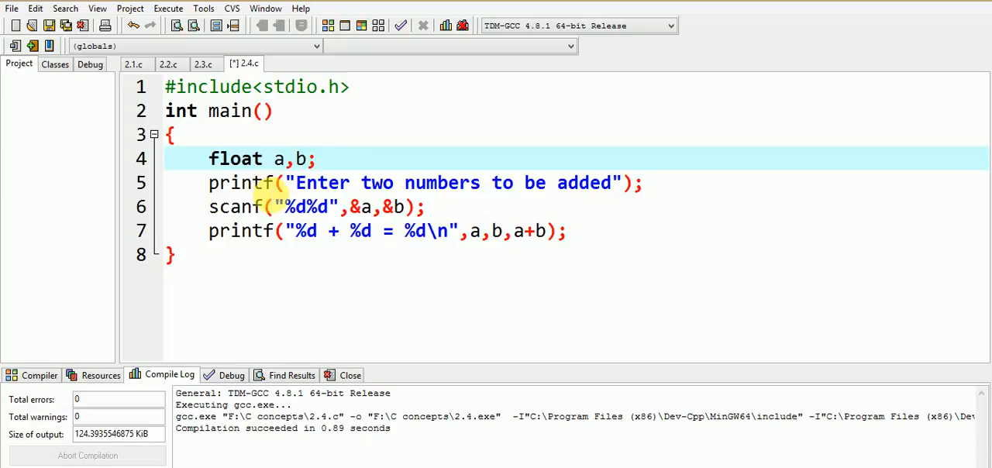
click(264, 158)
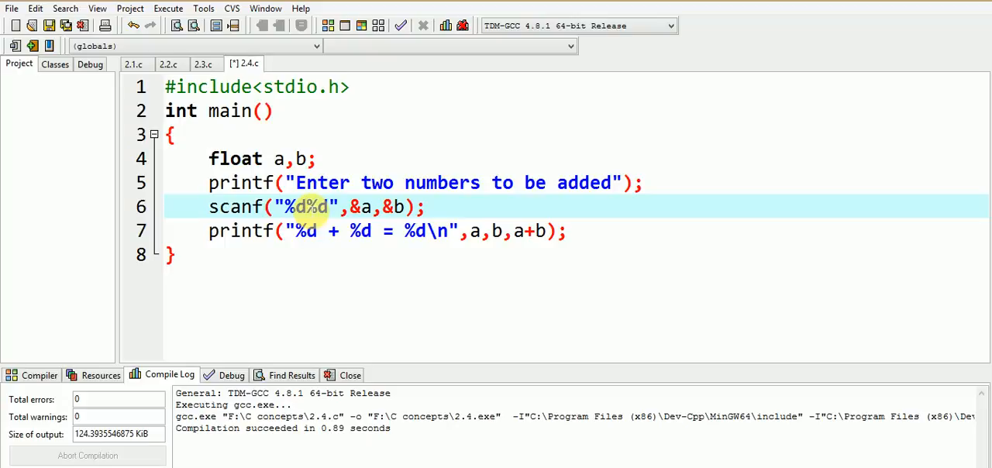
Change the four %d specifiers in scanf and printf to %f for the float variables
text(f)
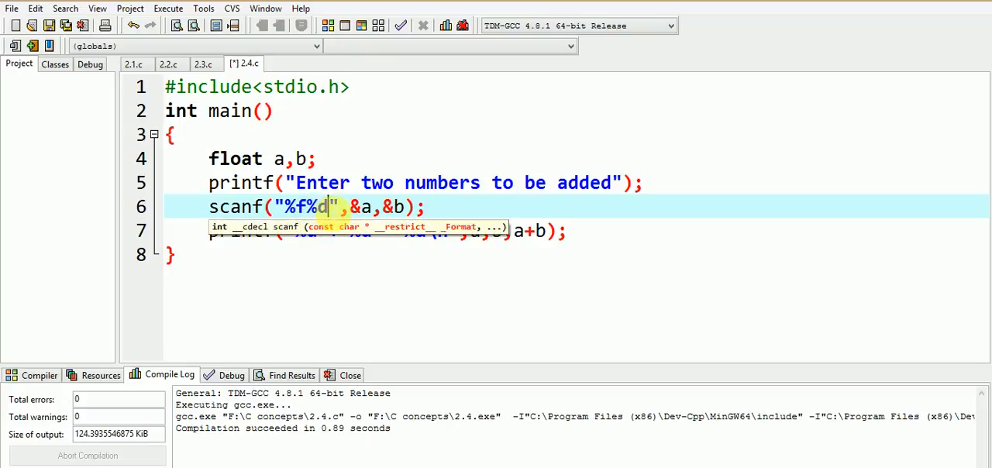
text(f)
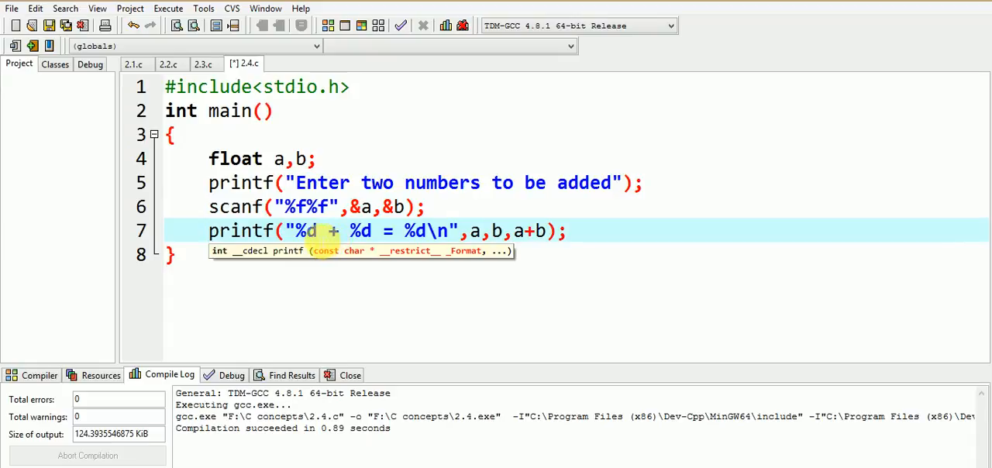
text(f)
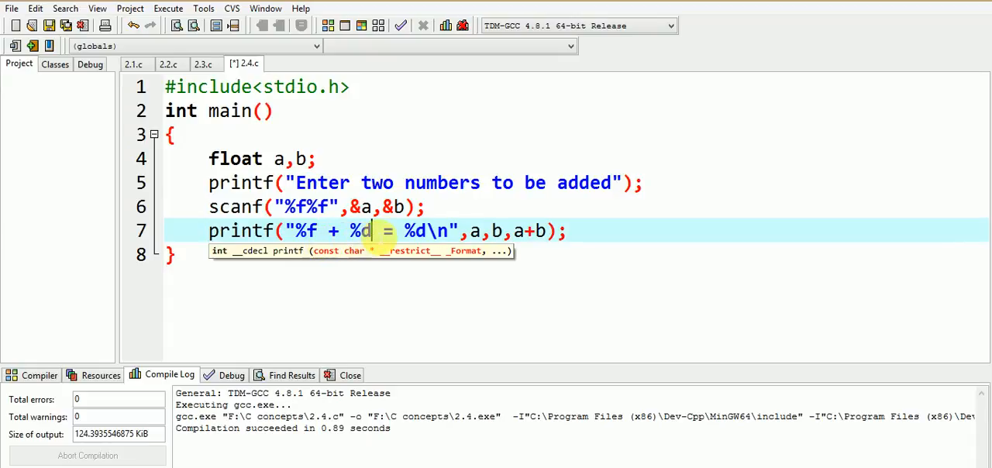
text(f)
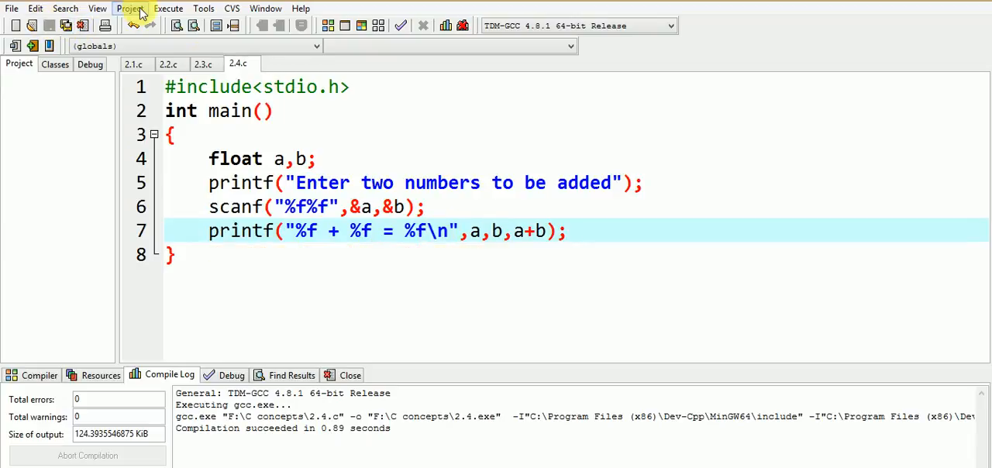
Compile and run the %f version, enter 4 and move the console to the lower right
click(167, 9)
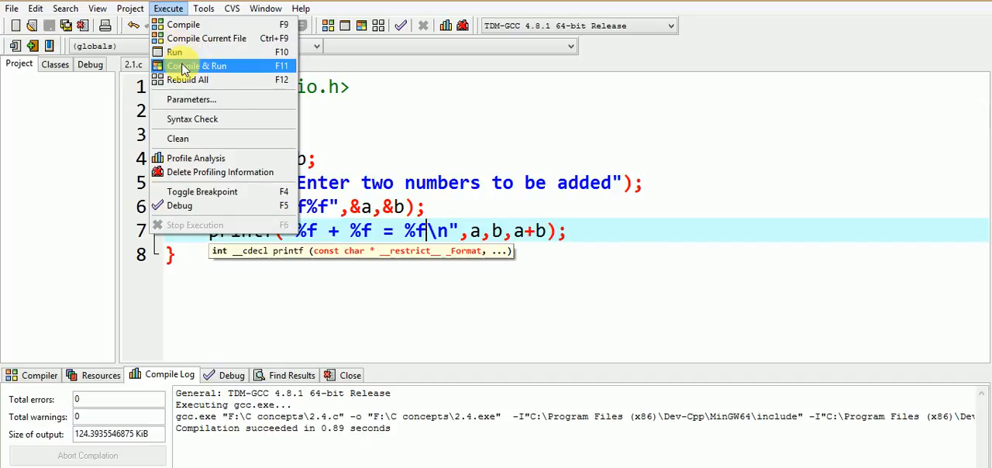
click(198, 65)
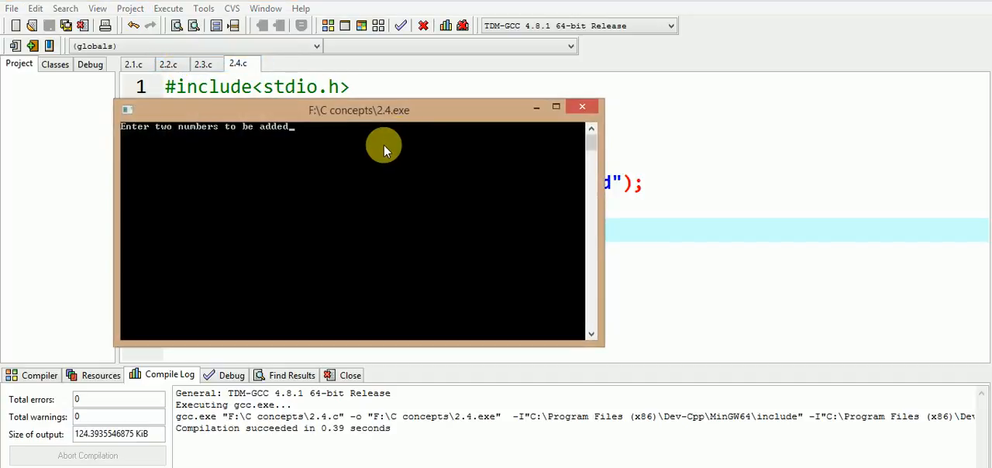
text(4 6)
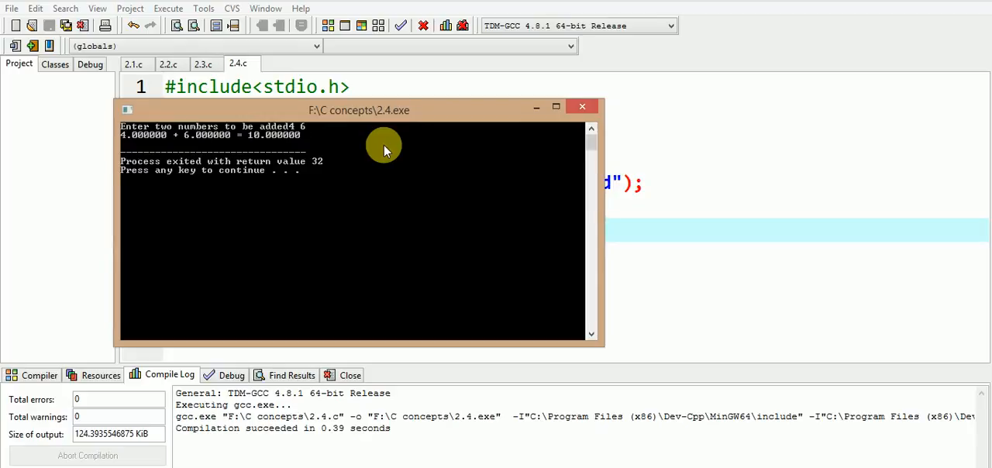
drag(358, 109, 719, 248)
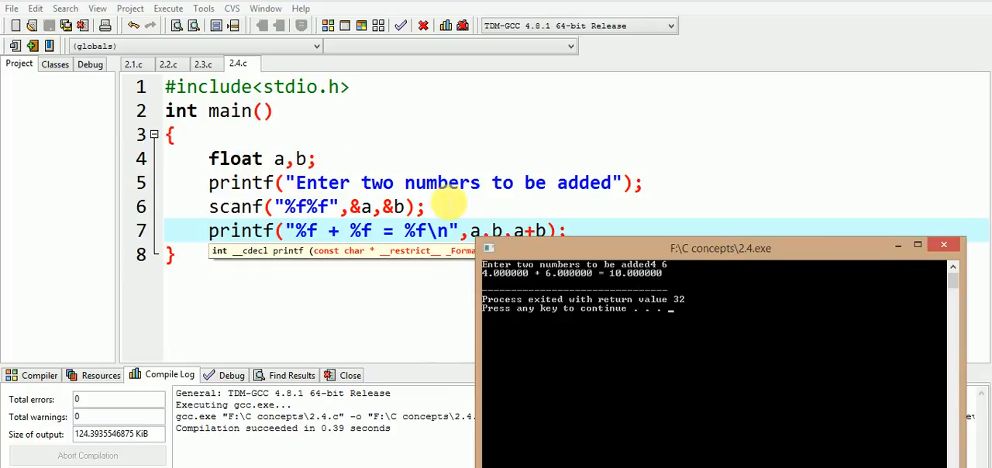
mouse_move(490, 282)
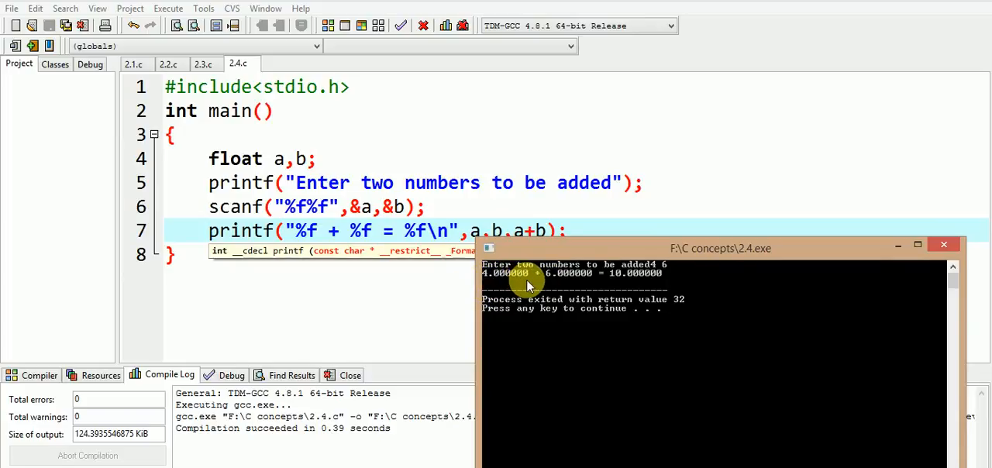
mouse_move(586, 282)
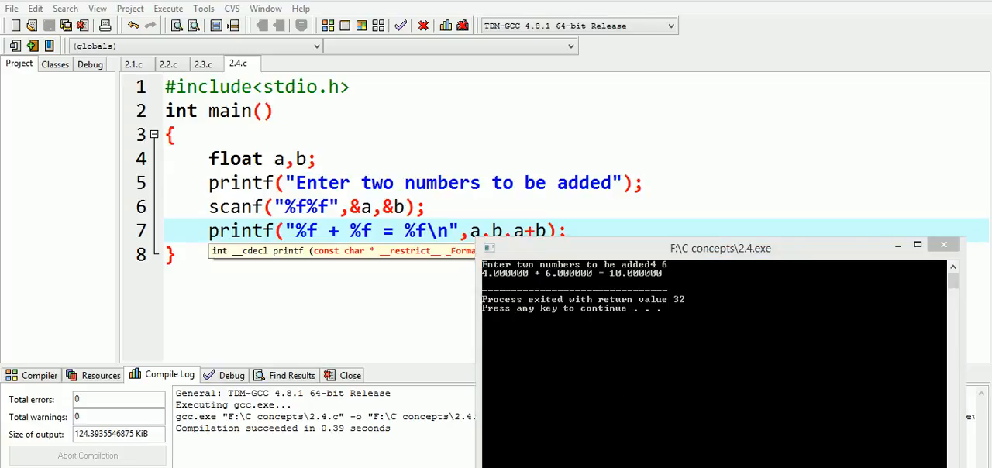
mouse_move(772, 176)
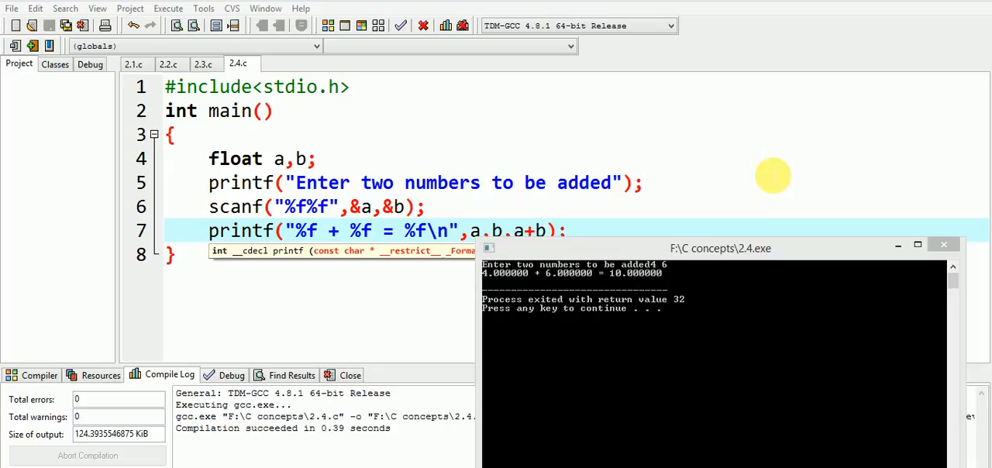
mouse_move(762, 108)
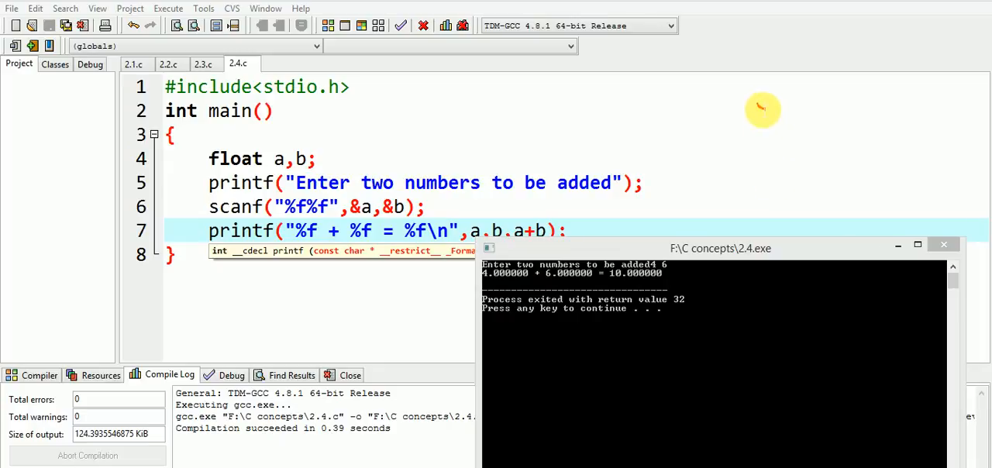
mouse_move(778, 127)
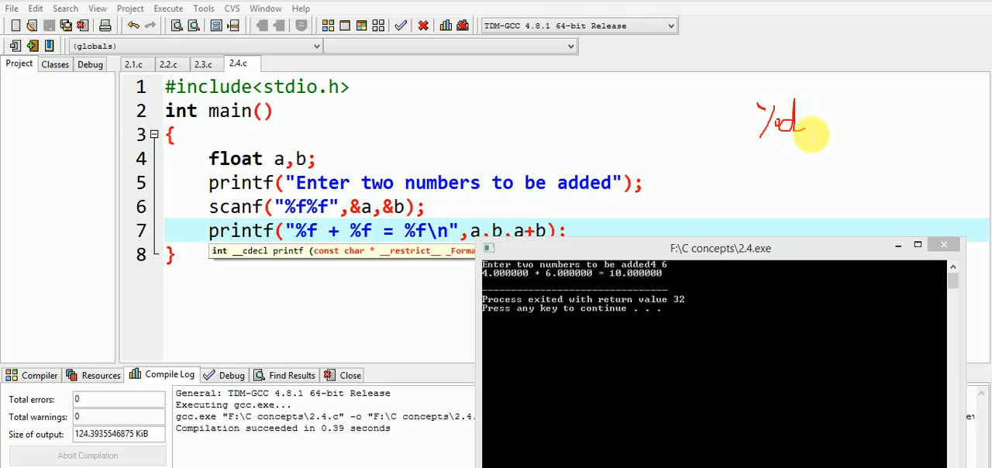
mouse_move(742, 155)
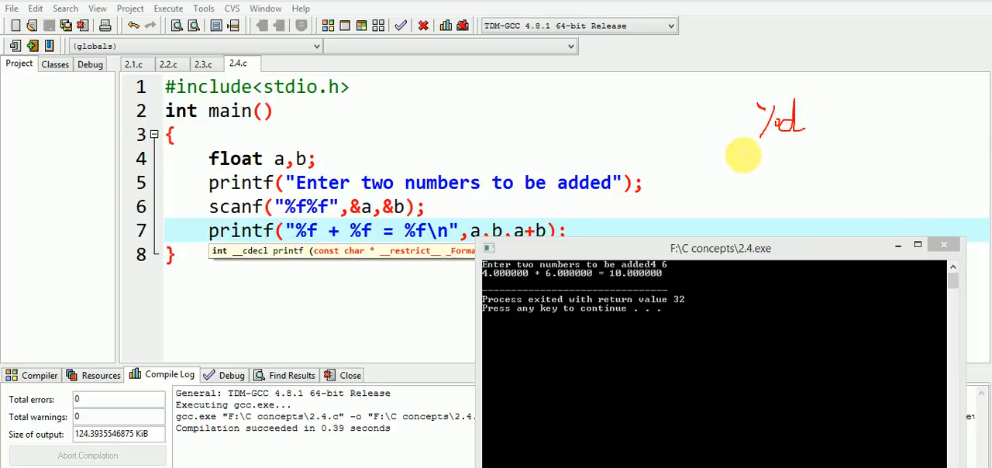